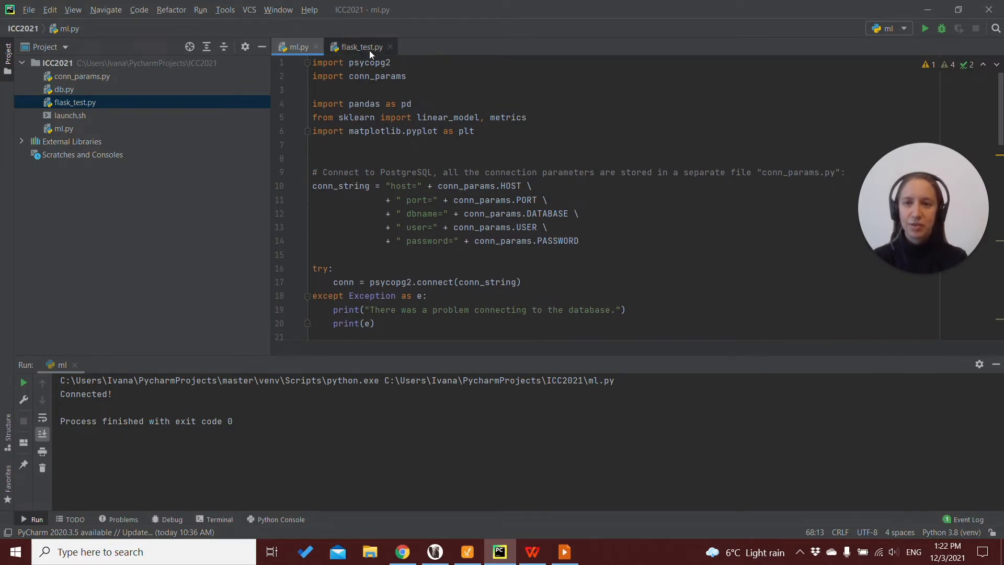
{"action": "left_click", "coordinate": [360, 46]}
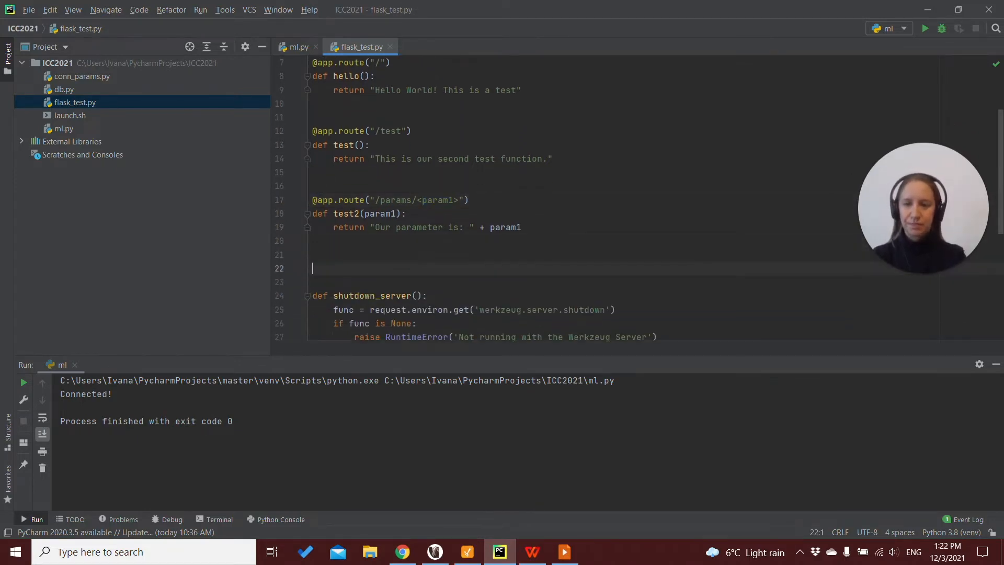
{"action": "type", "text": "@app."}
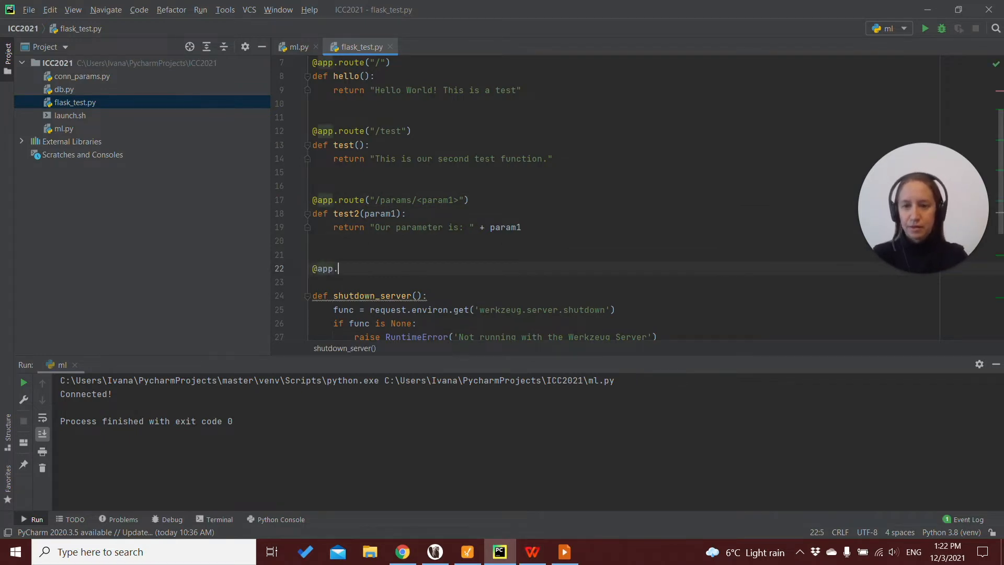
{"action": "type", "text": "route()"}
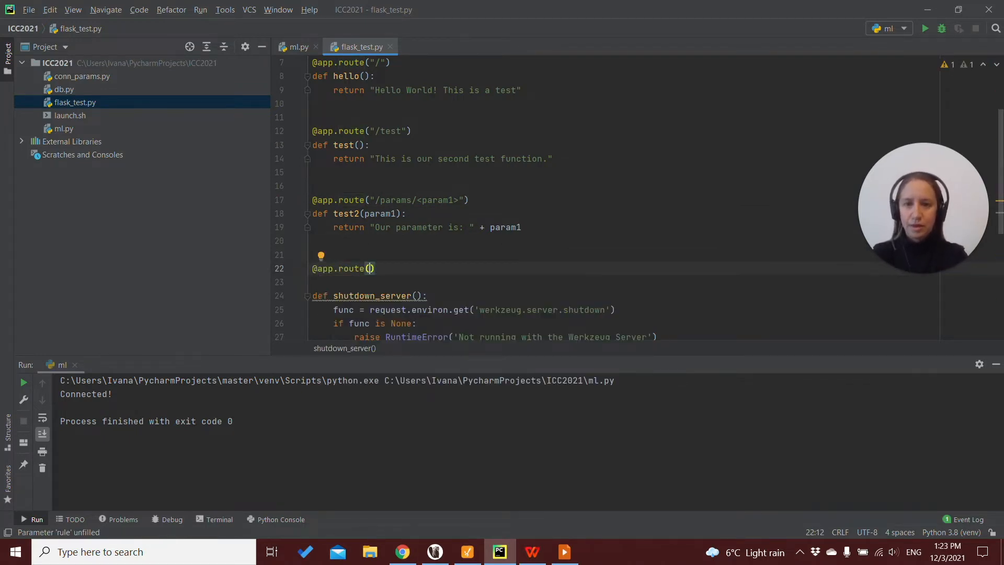
{"action": "type", "text": "\"/ml\""}
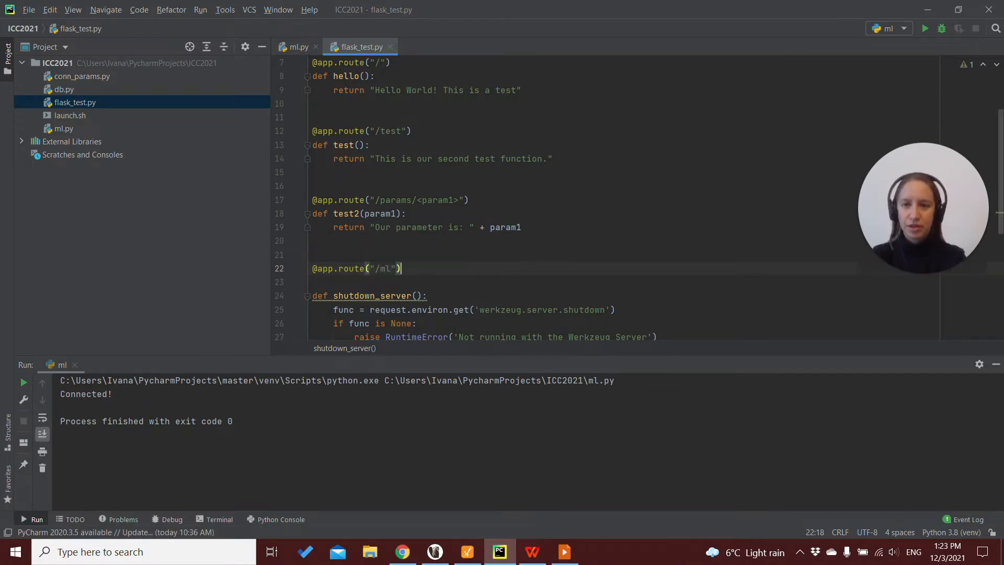
{"action": "type", "text": "def ml:"}
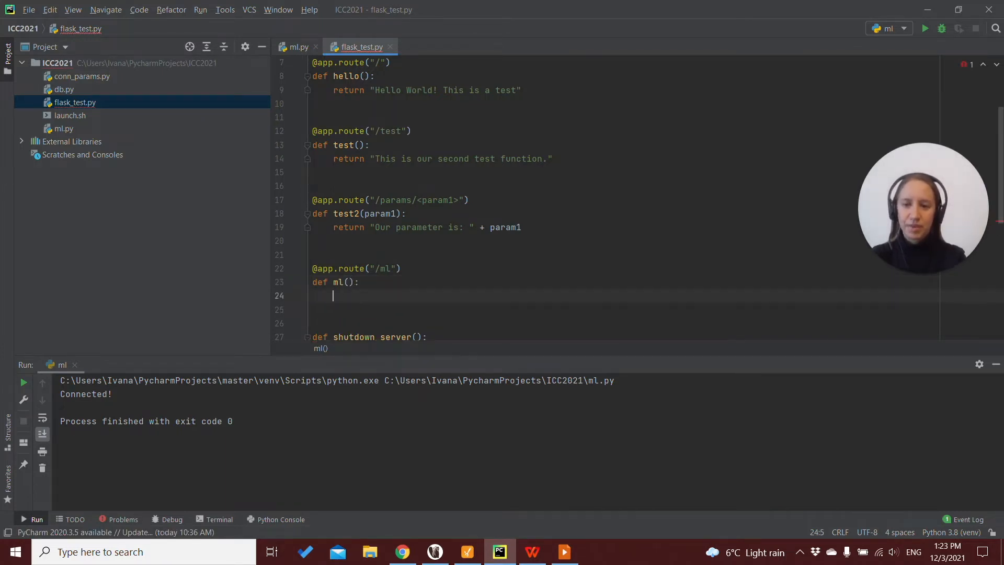
Step: Paste ml.py's regression training and prediction code into ml(), removing the metrics and plt lines
{"action": "left_click", "coordinate": [299, 46]}
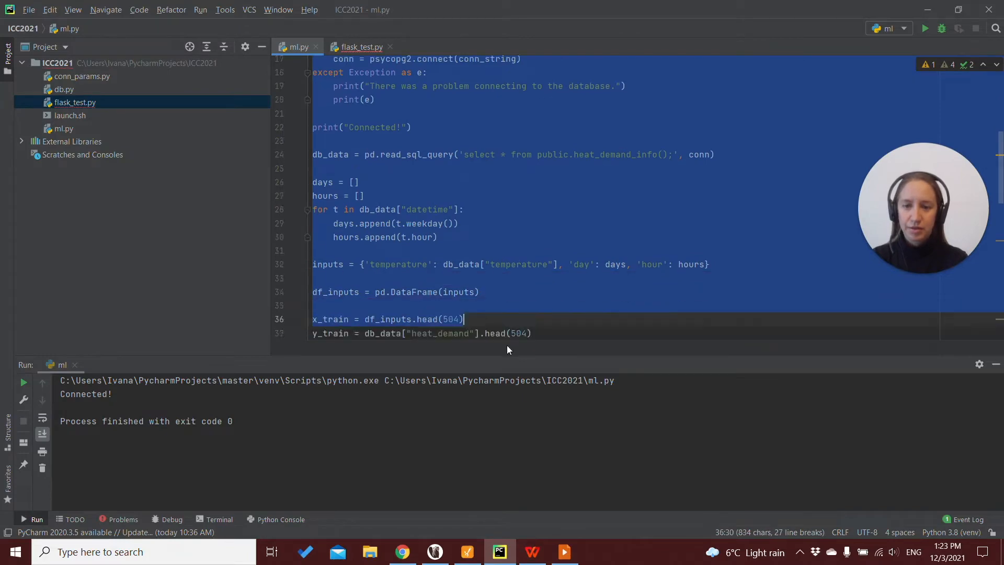
{"action": "scroll", "scroll_direction": "down", "scroll_amount": 3}
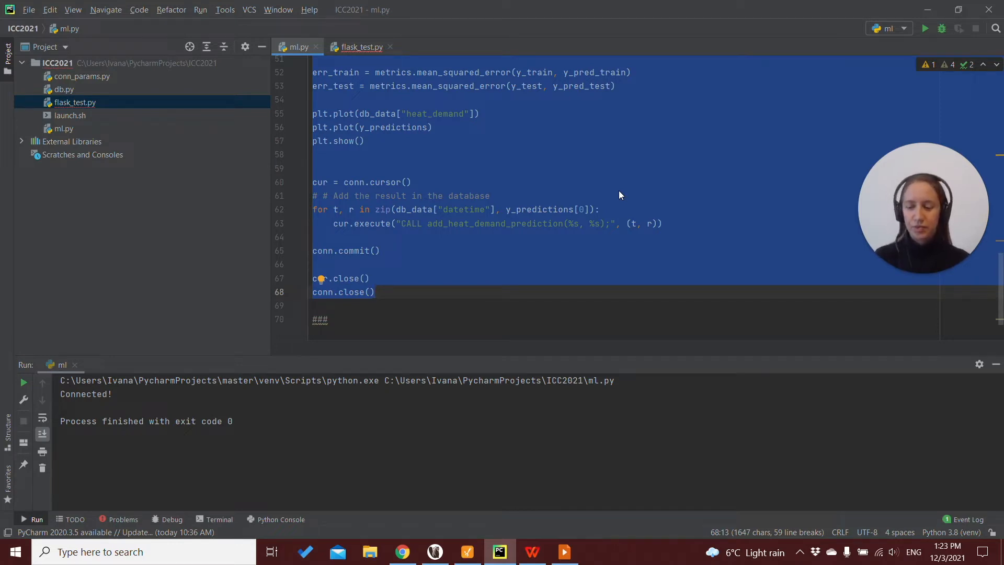
{"action": "left_click", "coordinate": [361, 46]}
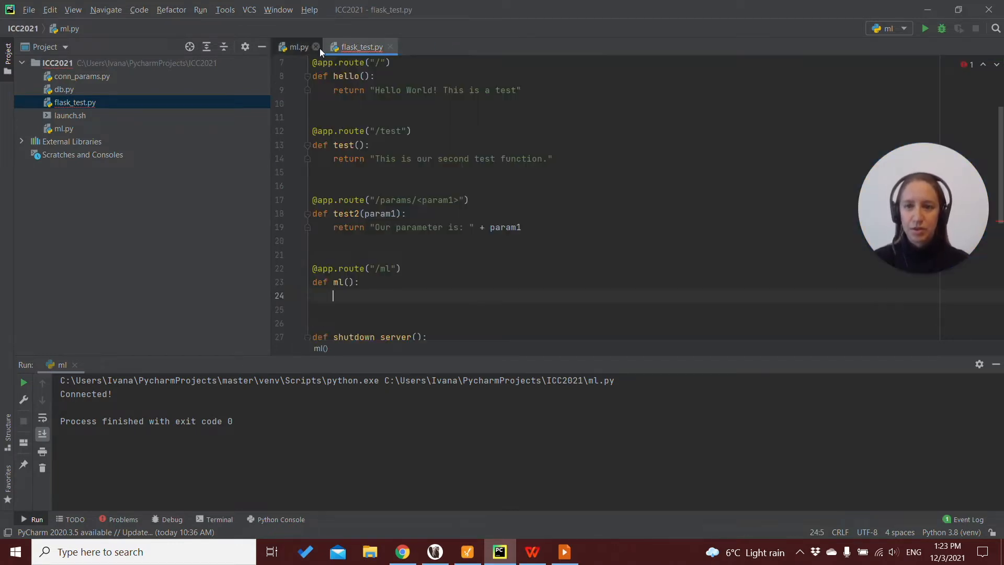
{"action": "left_click", "coordinate": [362, 47]}
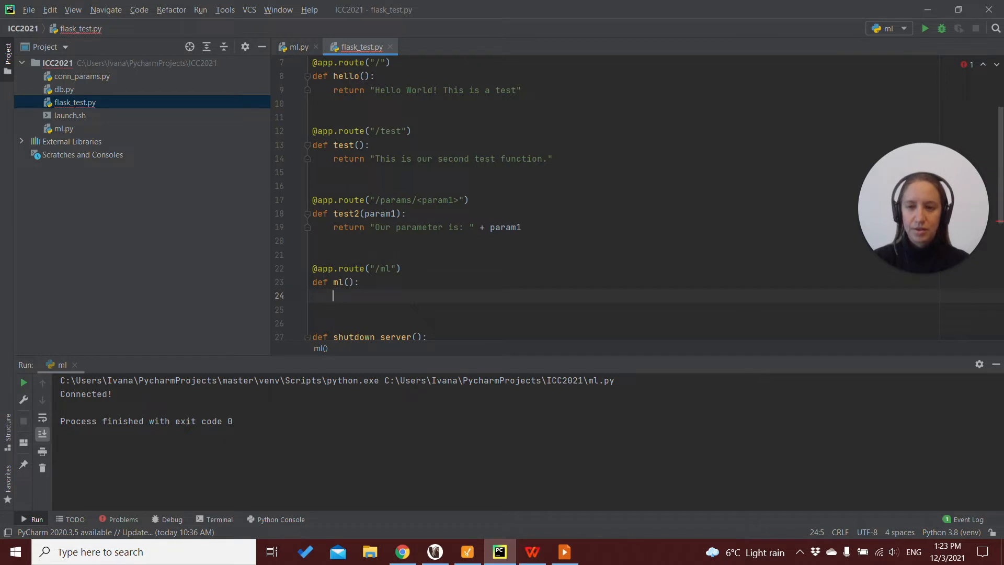
{"action": "scroll", "scroll_direction": "down", "scroll_amount": 3}
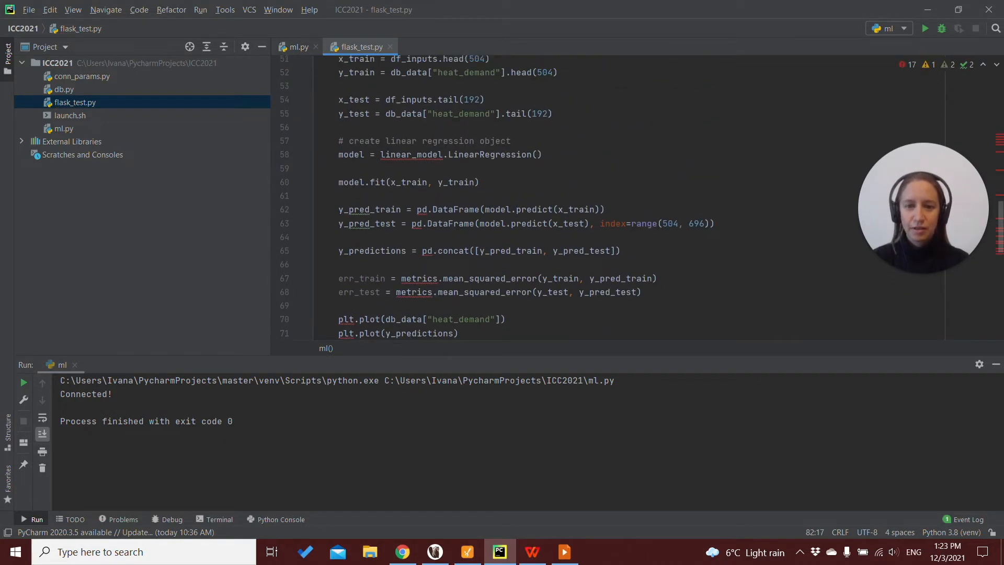
{"action": "type", "text": "plt.show()"}
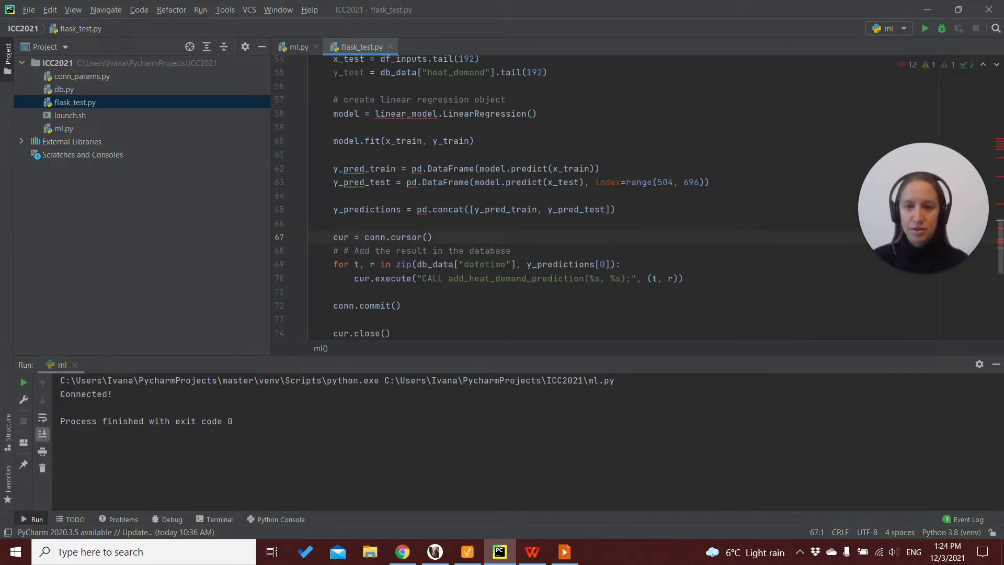
Step: Copy ml.py's imports into flask_test.py, keeping psycopg2, conn_params, pandas, linear_model and dropping matplotlib and metrics
{"action": "scroll", "scroll_direction": "up", "scroll_amount": 3}
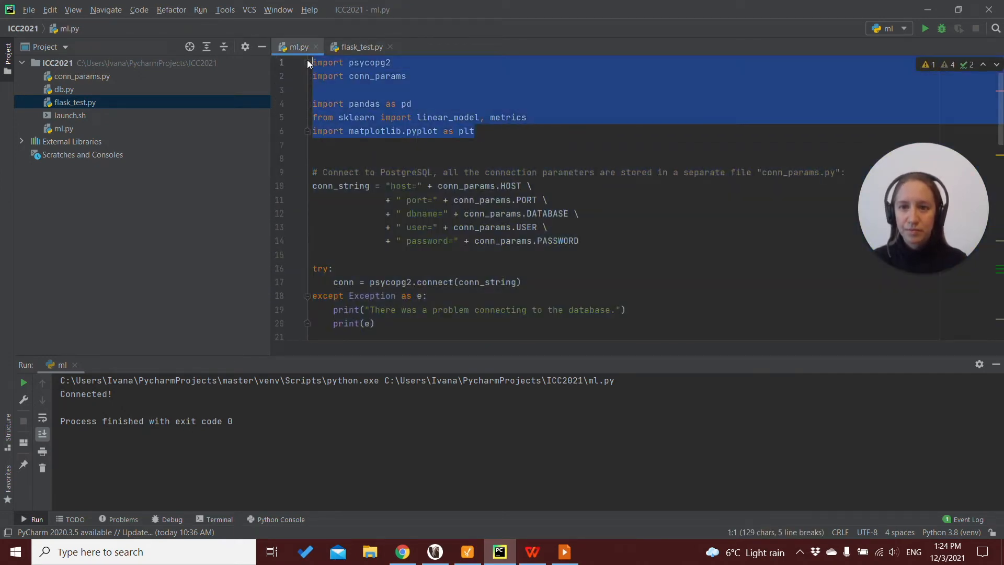
{"action": "left_click", "coordinate": [360, 47]}
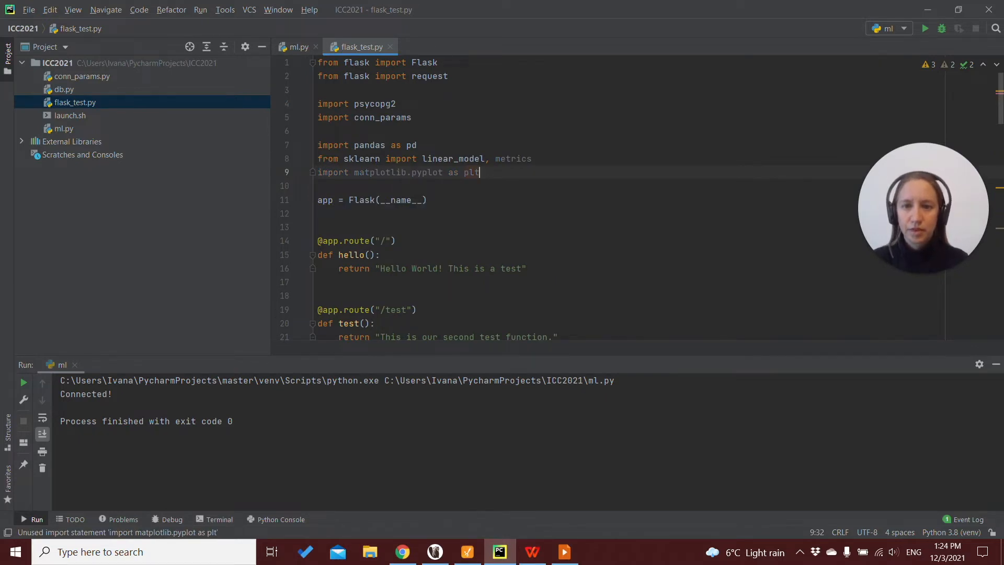
{"action": "key", "text": "Ctrl+Y"}
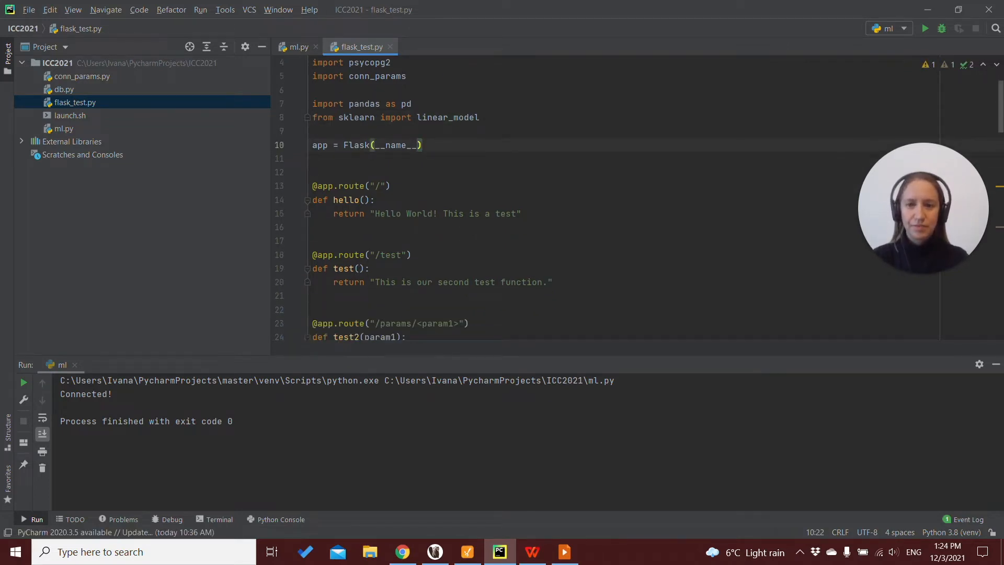
{"action": "scroll", "scroll_direction": "down", "scroll_amount": 3}
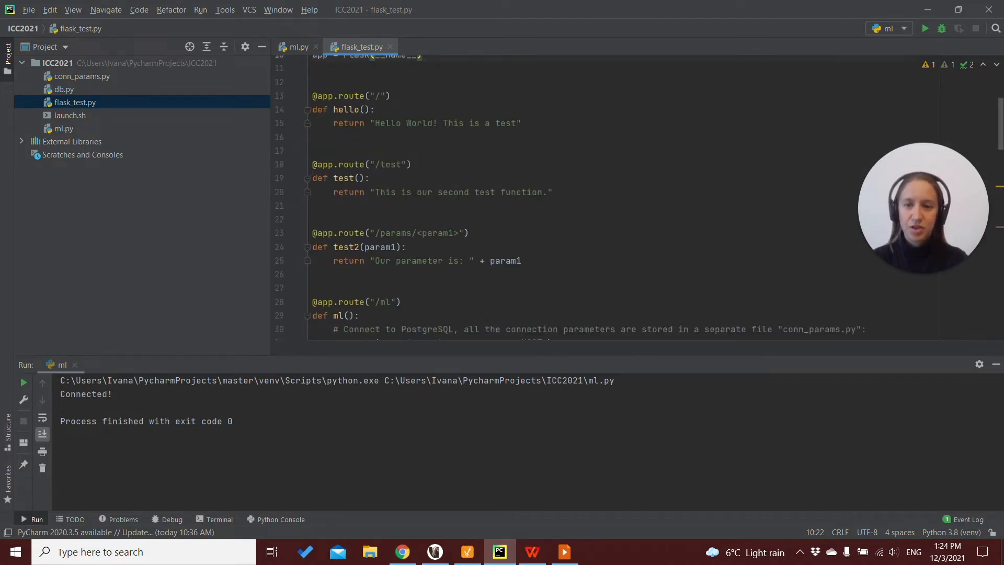
{"action": "scroll", "scroll_direction": "down", "scroll_amount": 3}
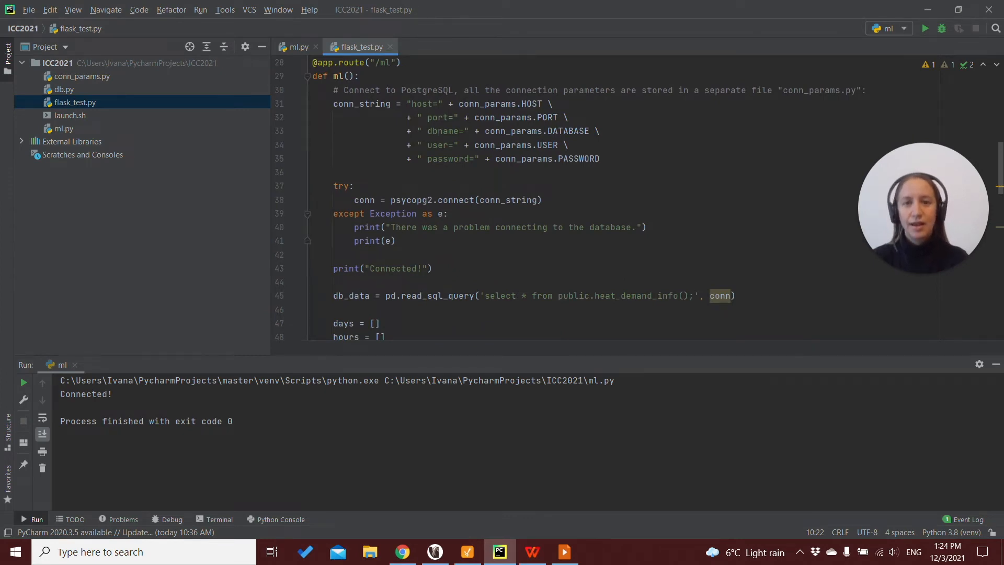
{"action": "scroll", "scroll_direction": "down", "scroll_amount": 3}
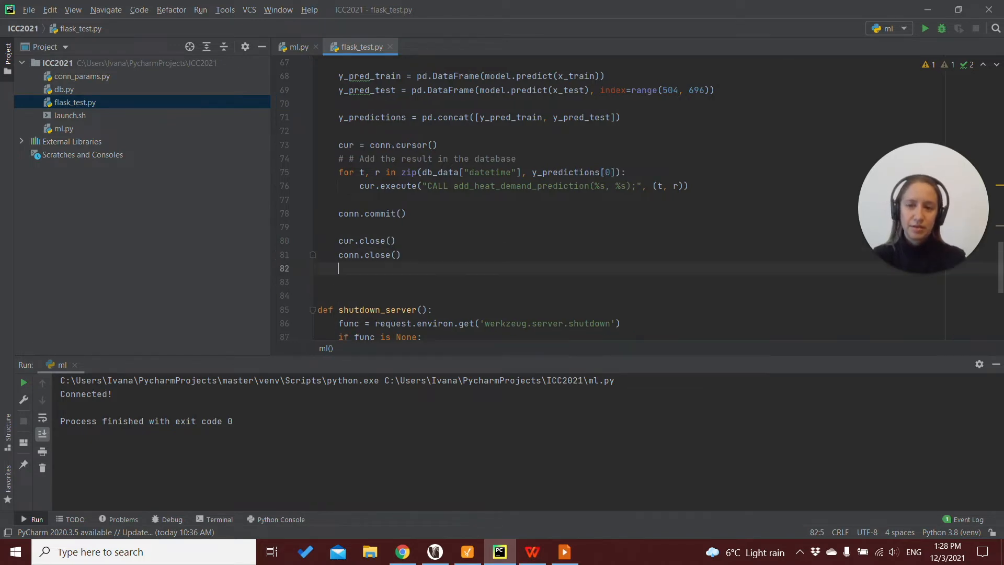
{"action": "type", "text": "retu"}
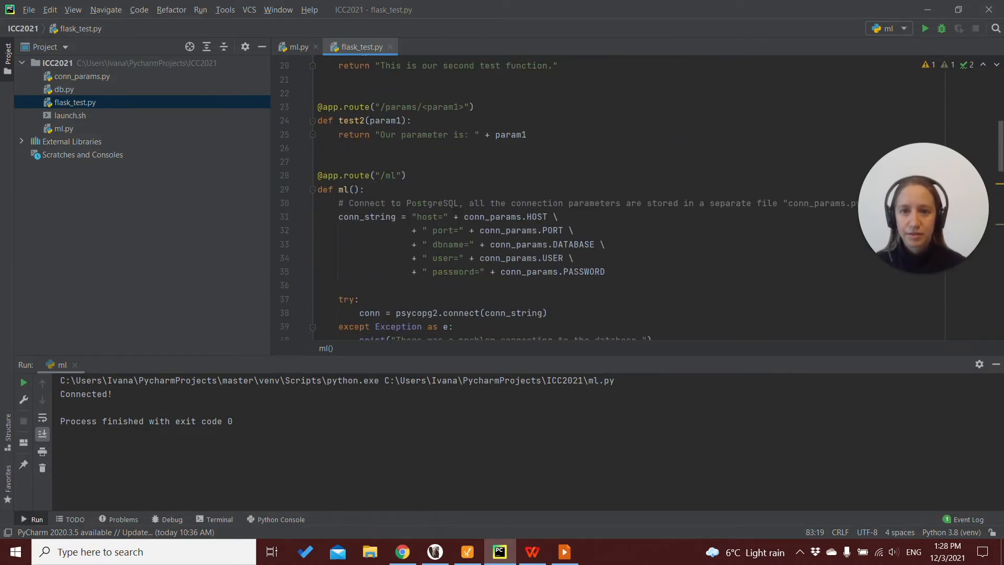
{"action": "scroll", "scroll_direction": "down", "scroll_amount": 3}
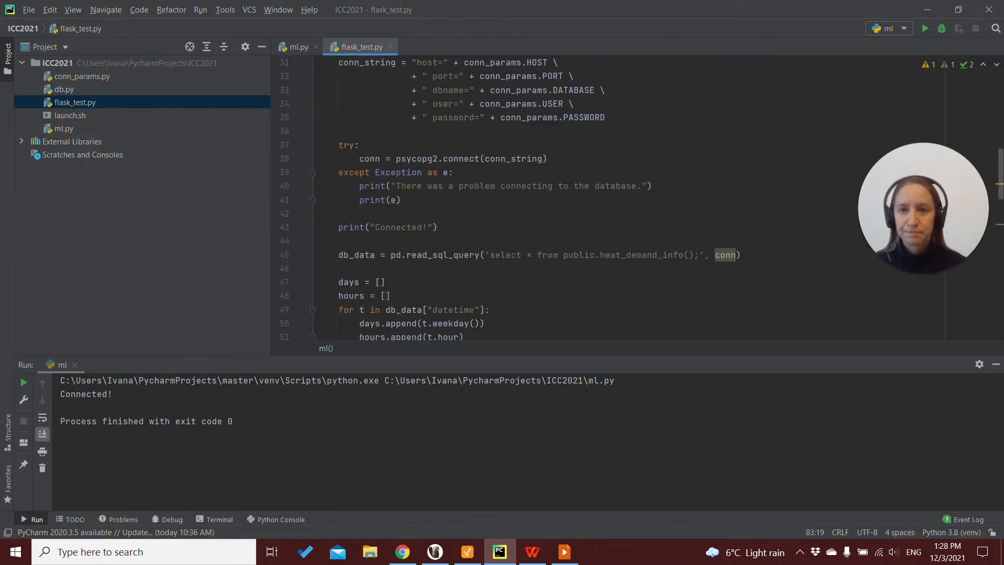
{"action": "scroll", "scroll_direction": "down", "scroll_amount": 3}
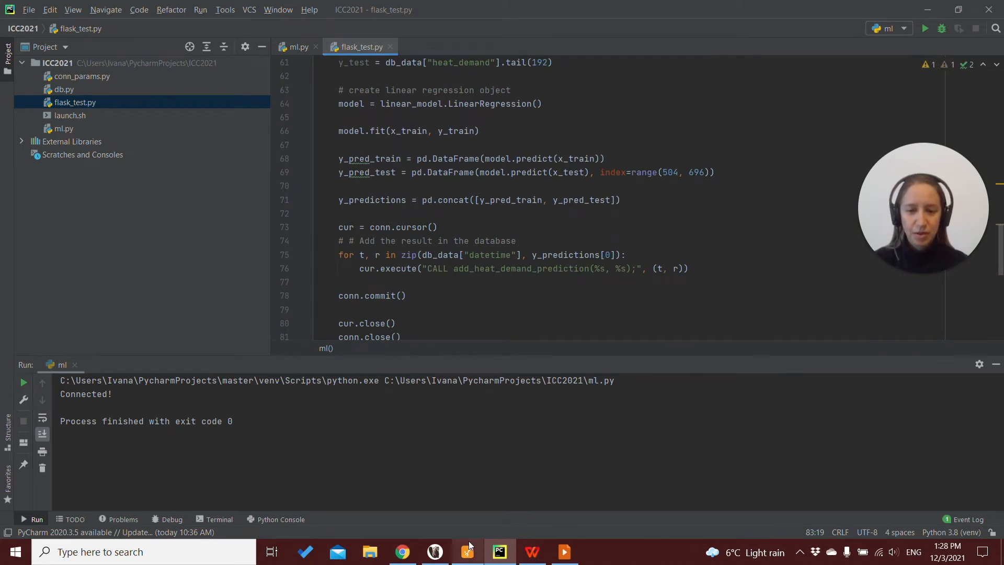
Step: In Ignition Designer, open the project's Gateway Event Scripts
{"action": "left_click", "coordinate": [467, 551]}
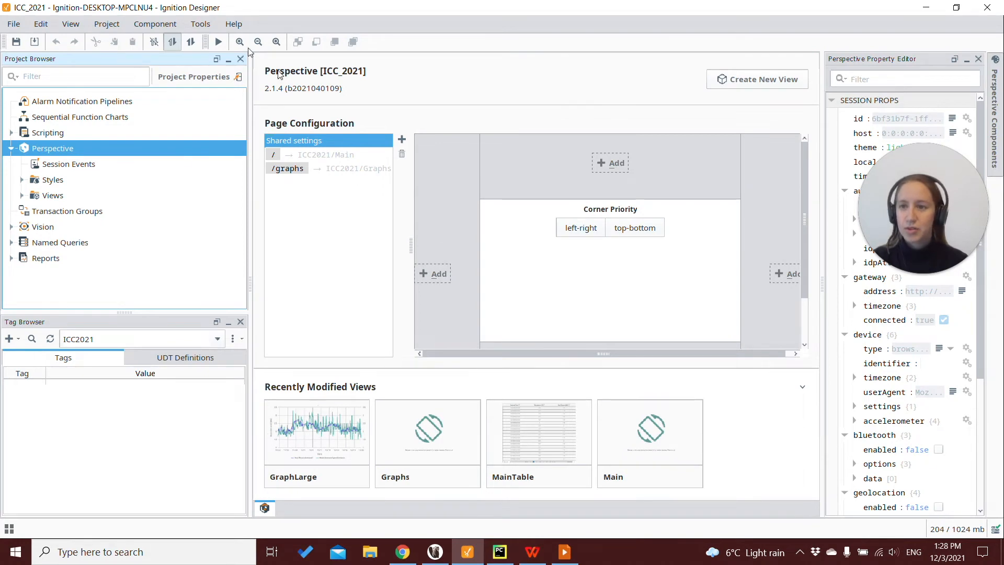
{"action": "left_click", "coordinate": [106, 23]}
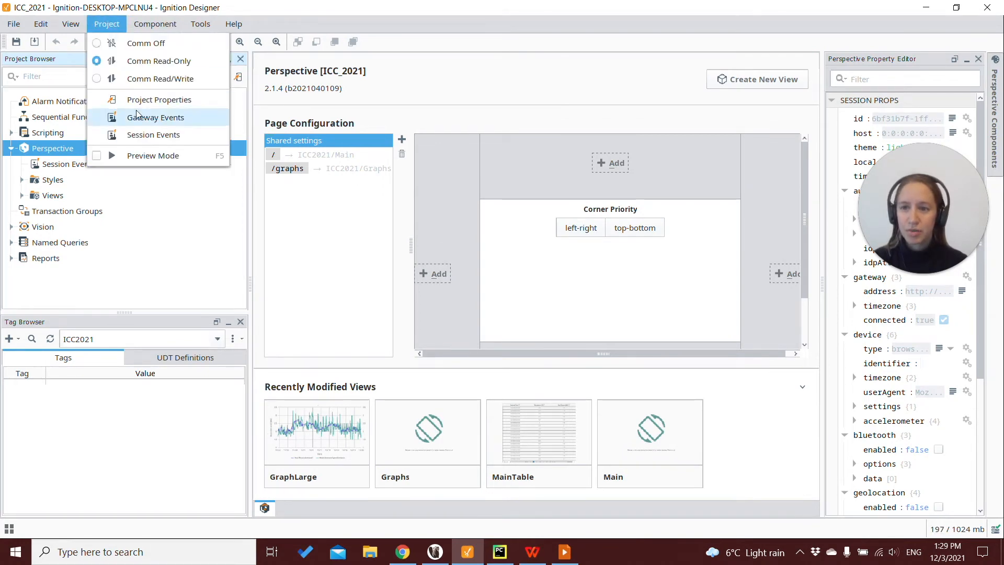
{"action": "left_click", "coordinate": [155, 118]}
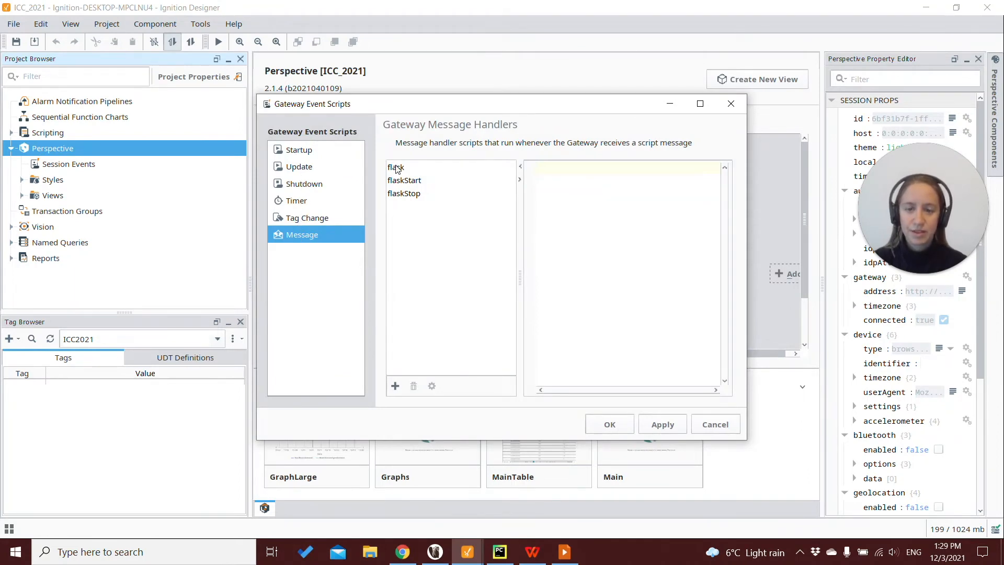
Step: Inspect the flask, flaskStart and flaskStop message handler scripts
{"action": "left_click", "coordinate": [396, 167]}
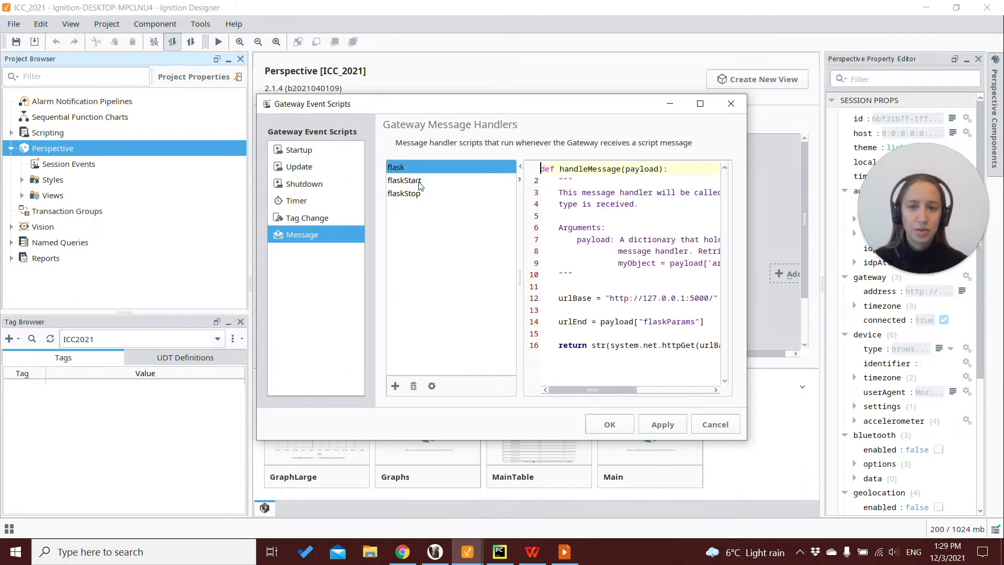
{"action": "left_click", "coordinate": [404, 180]}
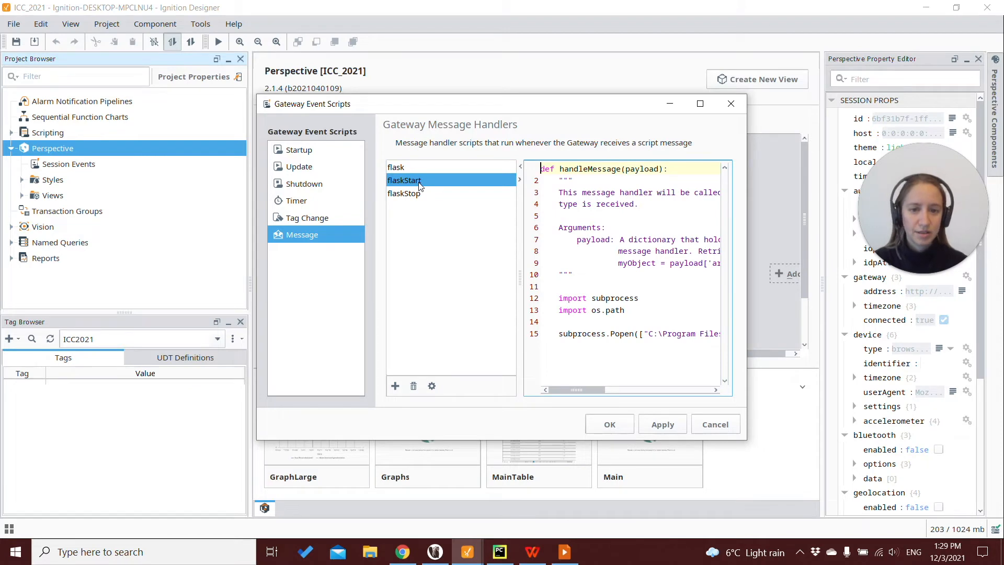
{"action": "left_click", "coordinate": [395, 168]}
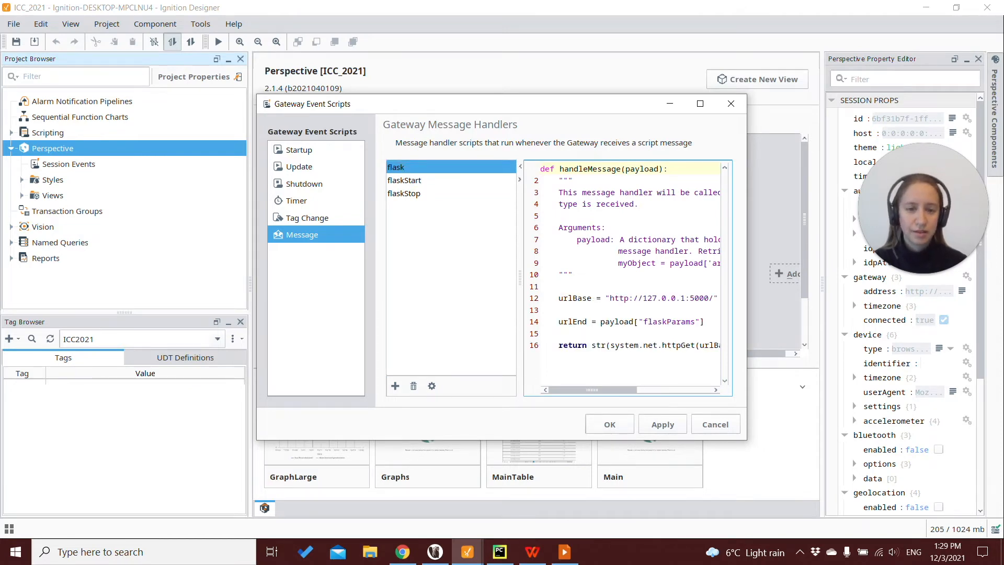
{"action": "left_click_drag", "start_coordinate": [589, 389], "coordinate": [640, 389]}
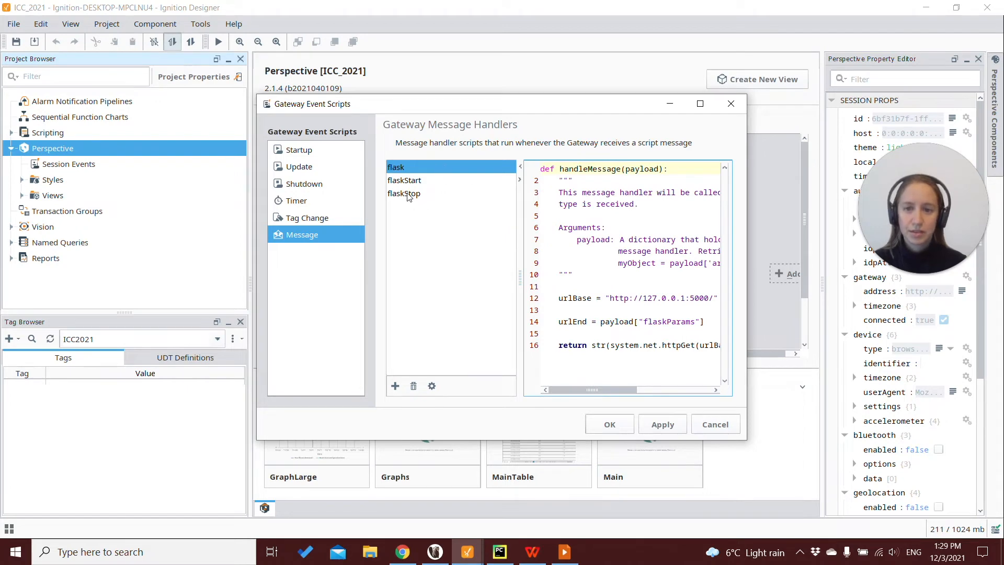
{"action": "left_click", "coordinate": [404, 193]}
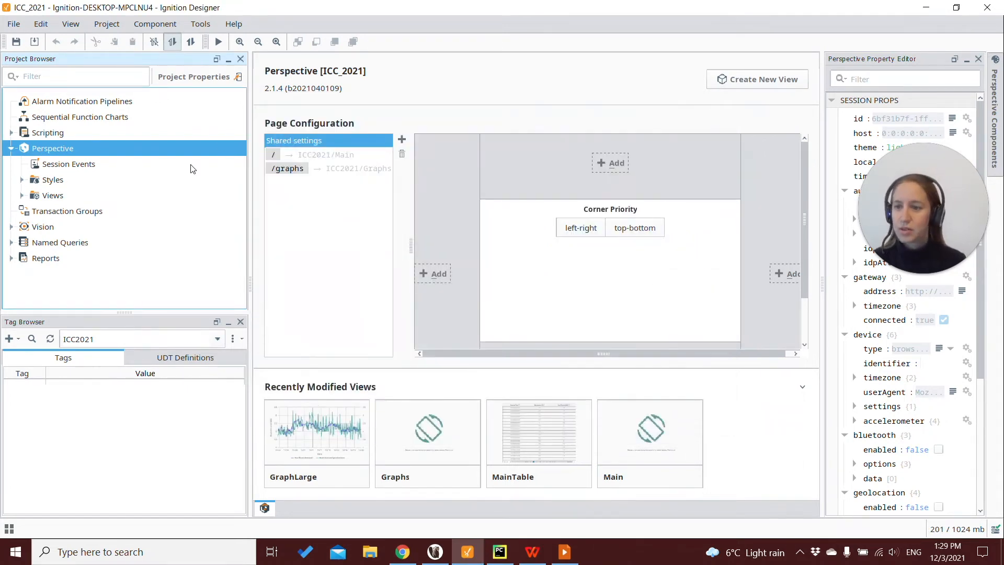
Step: Expand the ICC2021 views and open FlaskPythonRun for editing
{"action": "left_click", "coordinate": [22, 195]}
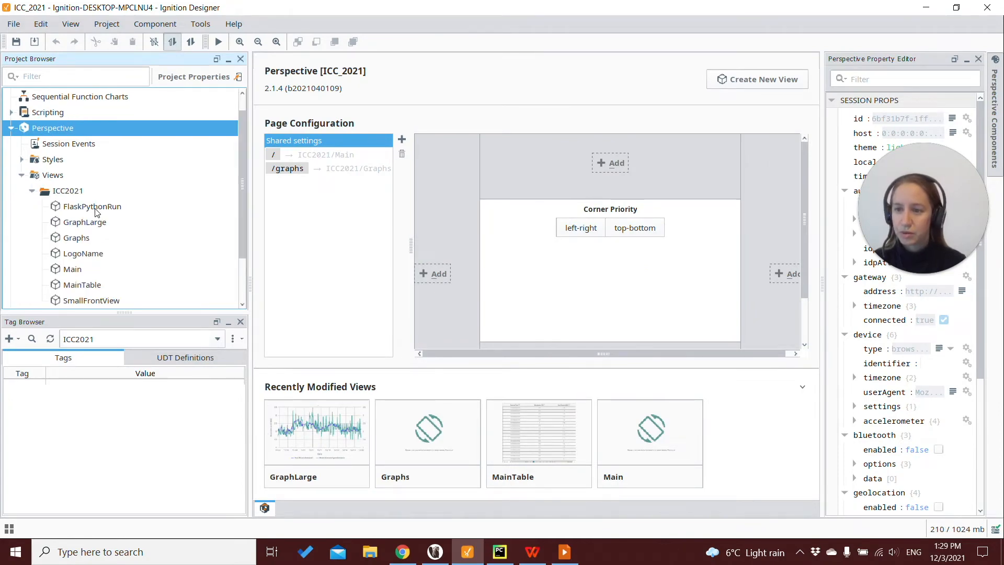
{"action": "double_click", "coordinate": [91, 205]}
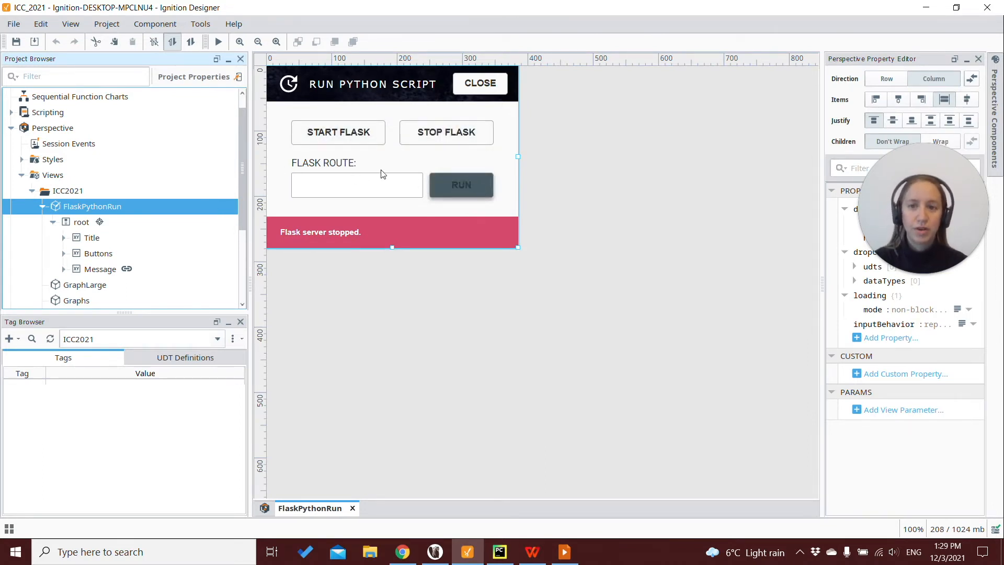
{"action": "mouse_move", "coordinate": [351, 194]}
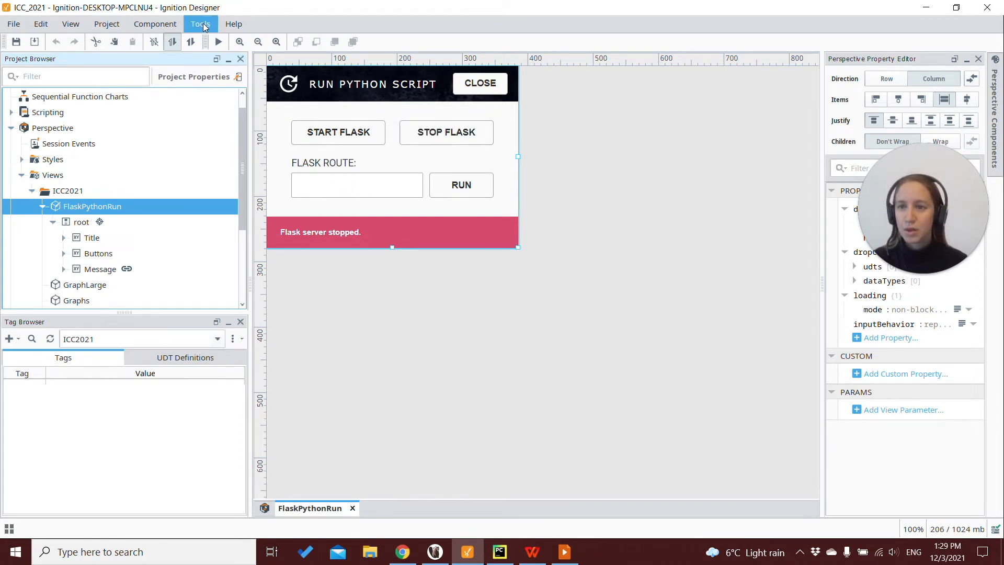
Step: Launch a Perspective session for ICC_2021 in the browser from Tools > Launch Perspective
{"action": "left_click", "coordinate": [200, 23]}
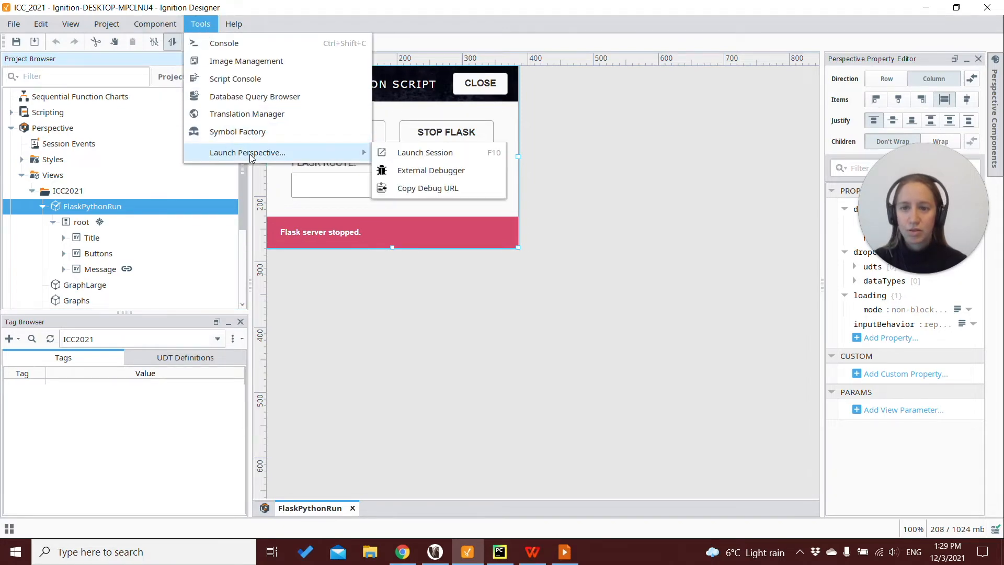
{"action": "left_click", "coordinate": [424, 152]}
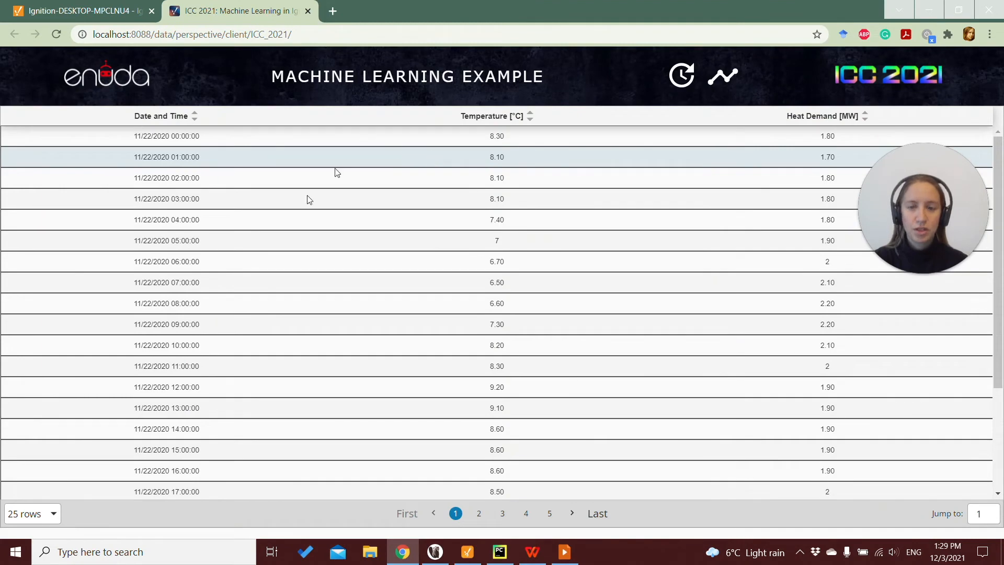
{"action": "mouse_move", "coordinate": [536, 140]}
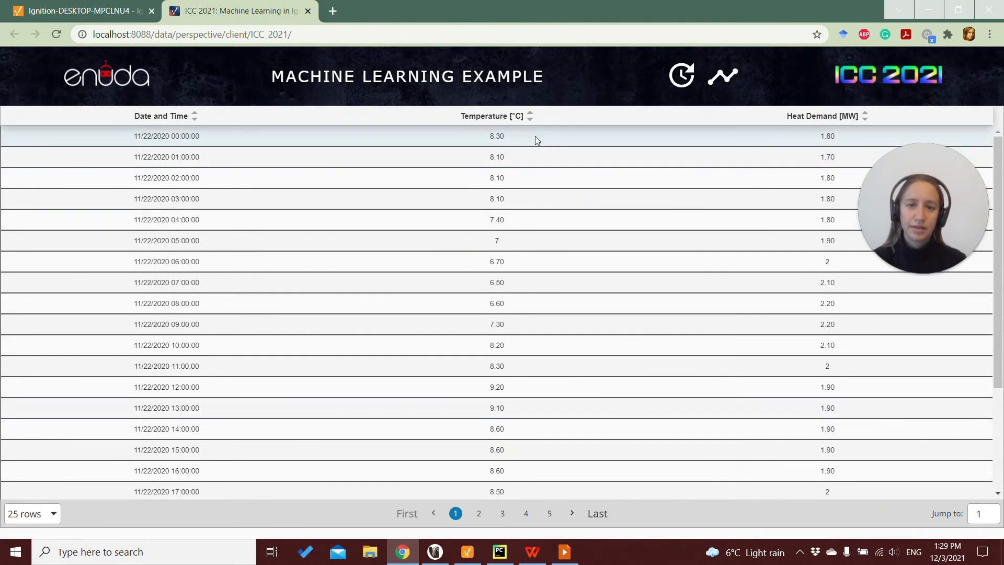
{"action": "mouse_move", "coordinate": [798, 132]}
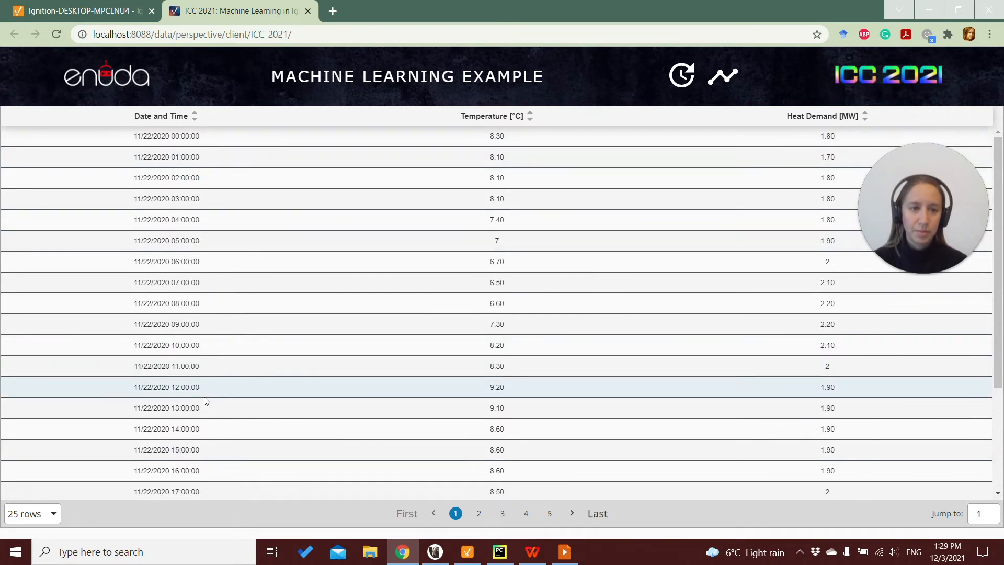
{"action": "mouse_move", "coordinate": [647, 76]}
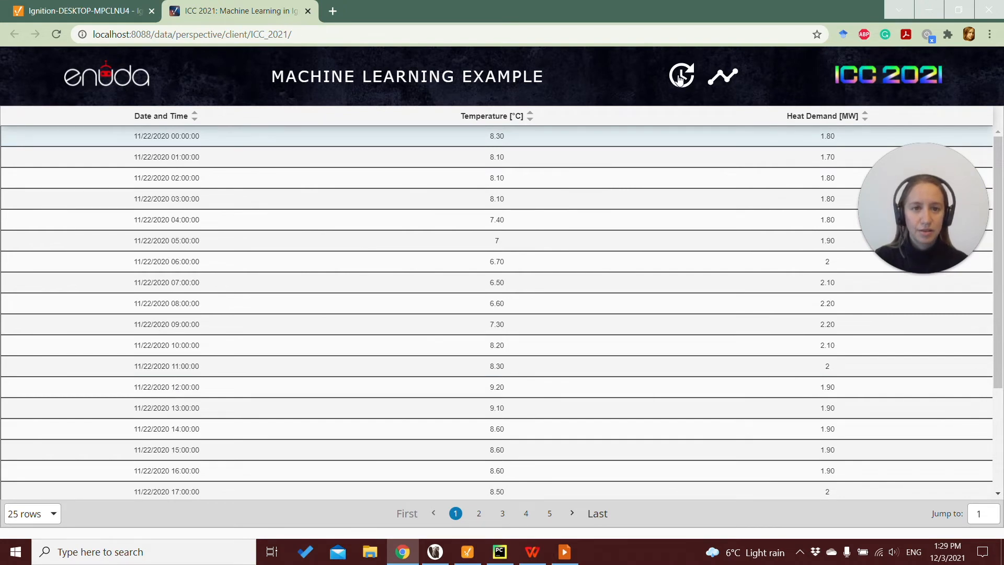
Step: Open the Run Python Script popup and start the Flask server
{"action": "left_click", "coordinate": [681, 75]}
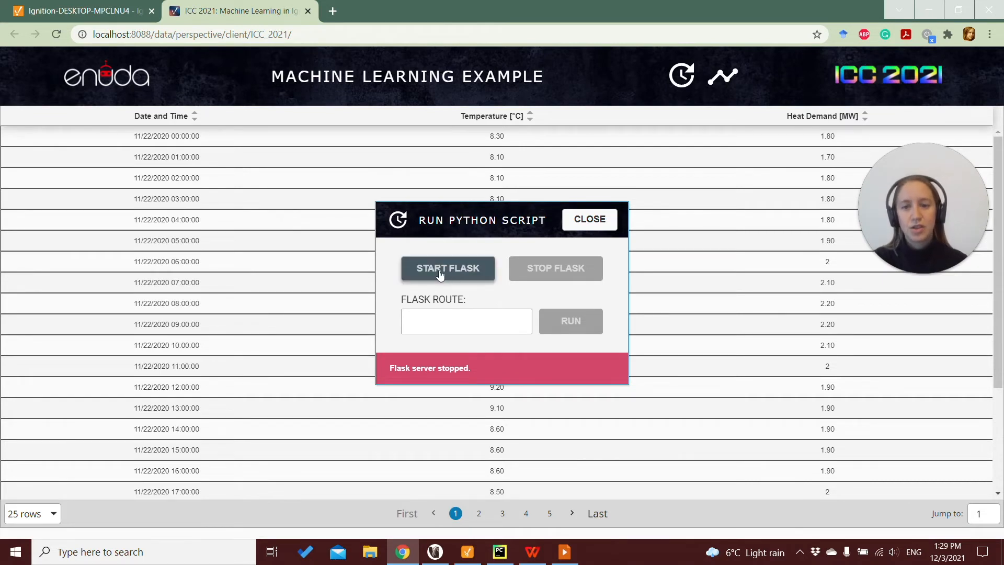
{"action": "left_click", "coordinate": [448, 268]}
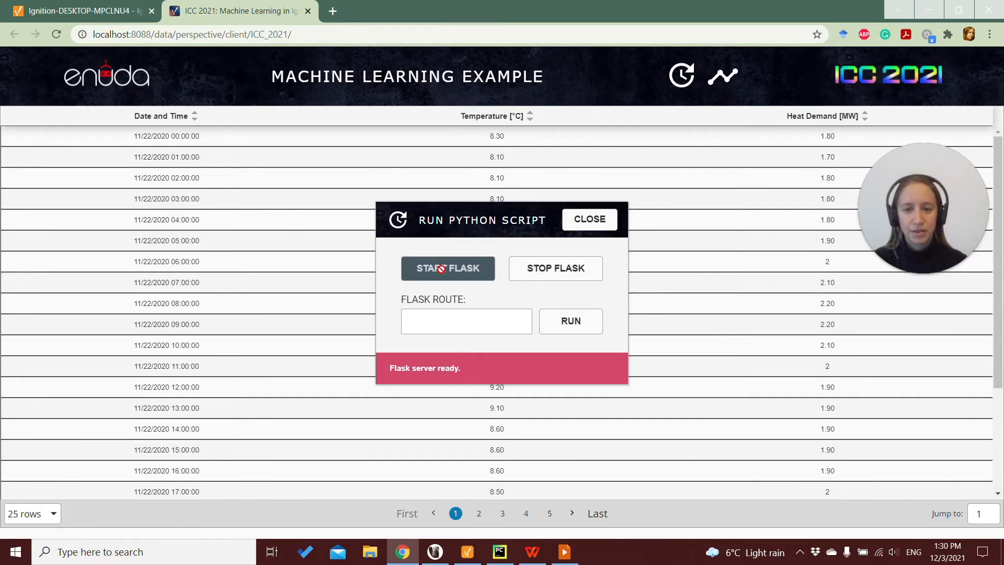
{"action": "left_click", "coordinate": [448, 268]}
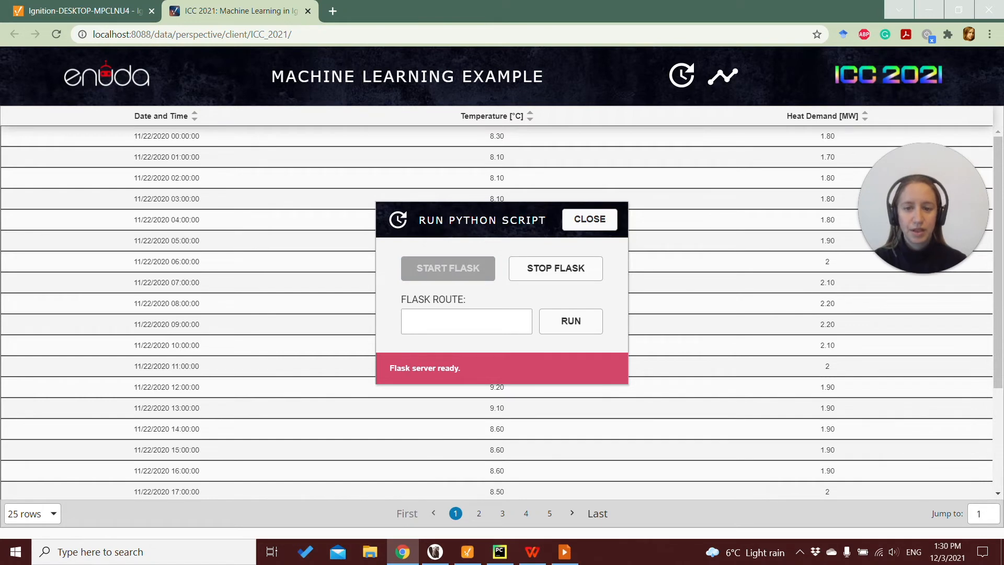
{"action": "mouse_move", "coordinate": [468, 363]}
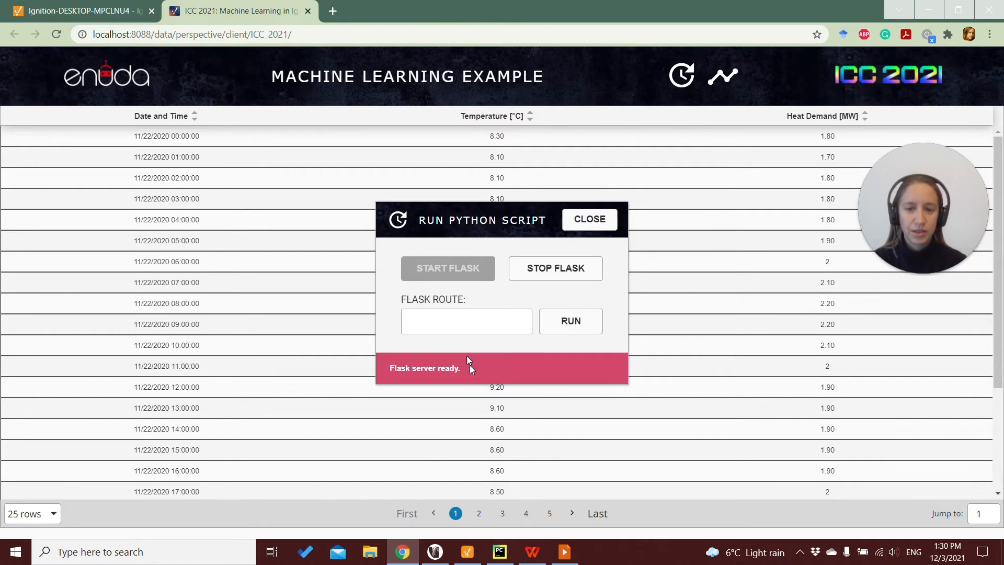
Step: Run the /test Flask route, returning 'This is our second test function.'
{"action": "left_click", "coordinate": [465, 320]}
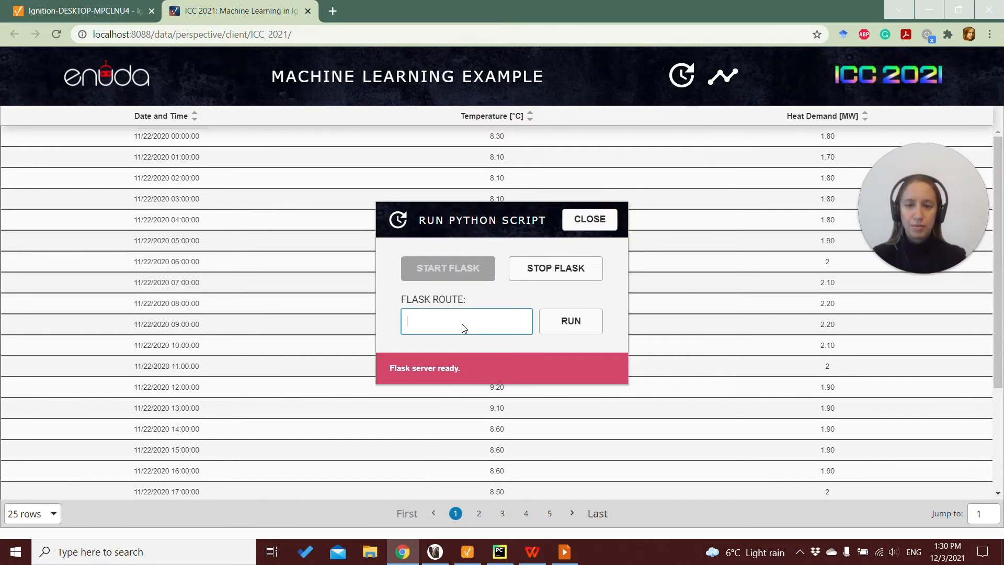
{"action": "type", "text": "/"}
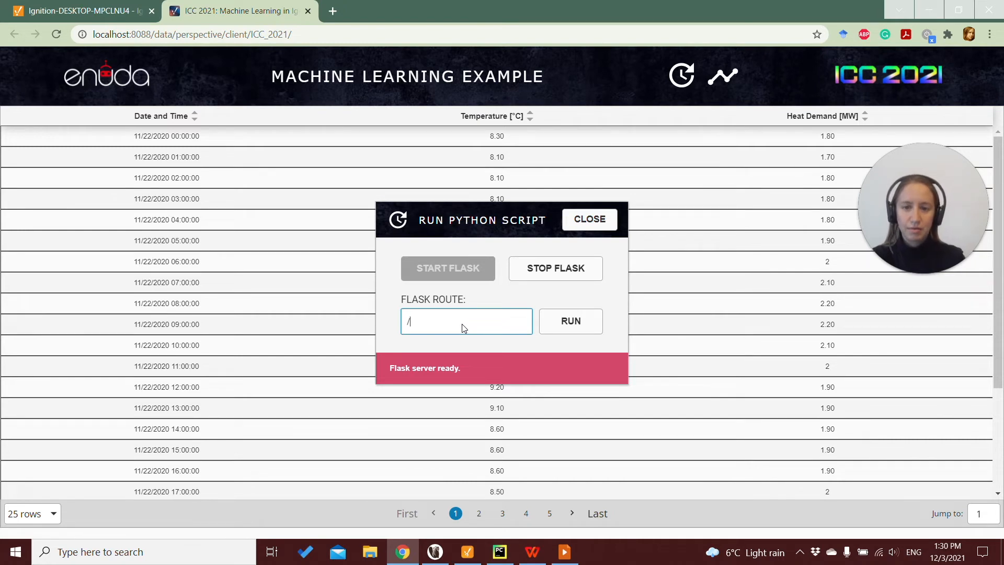
{"action": "type", "text": "test"}
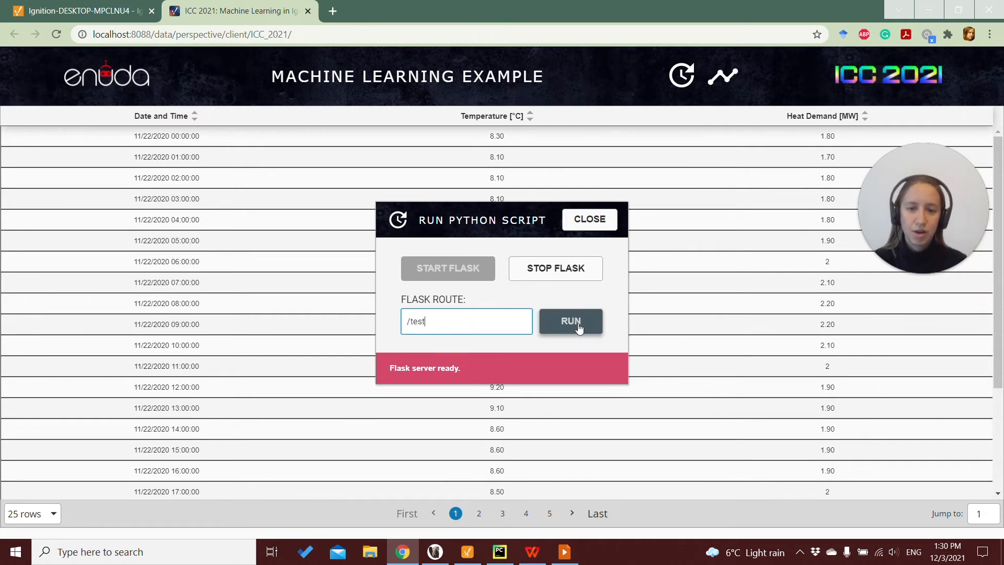
{"action": "left_click", "coordinate": [569, 320]}
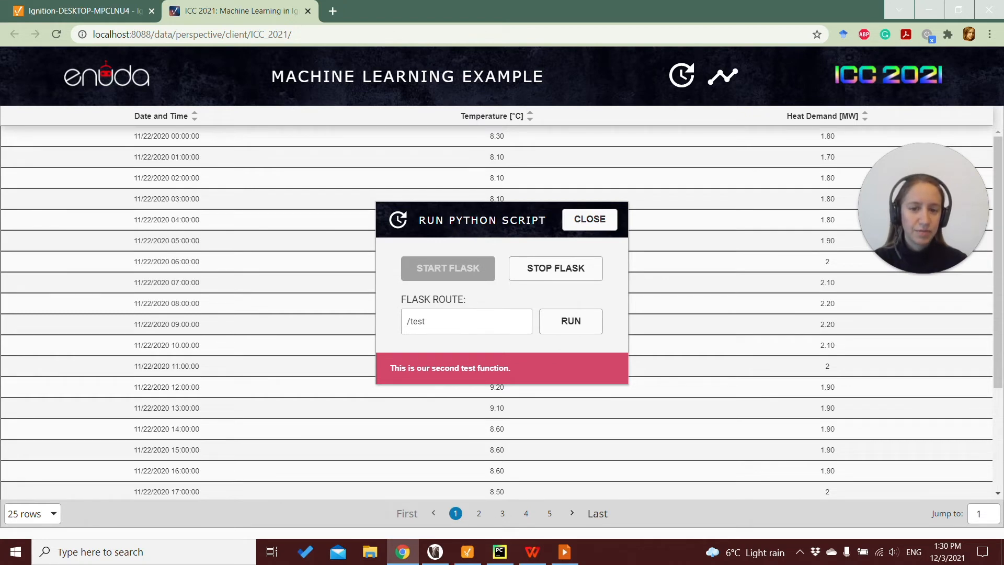
{"action": "mouse_move", "coordinate": [512, 373]}
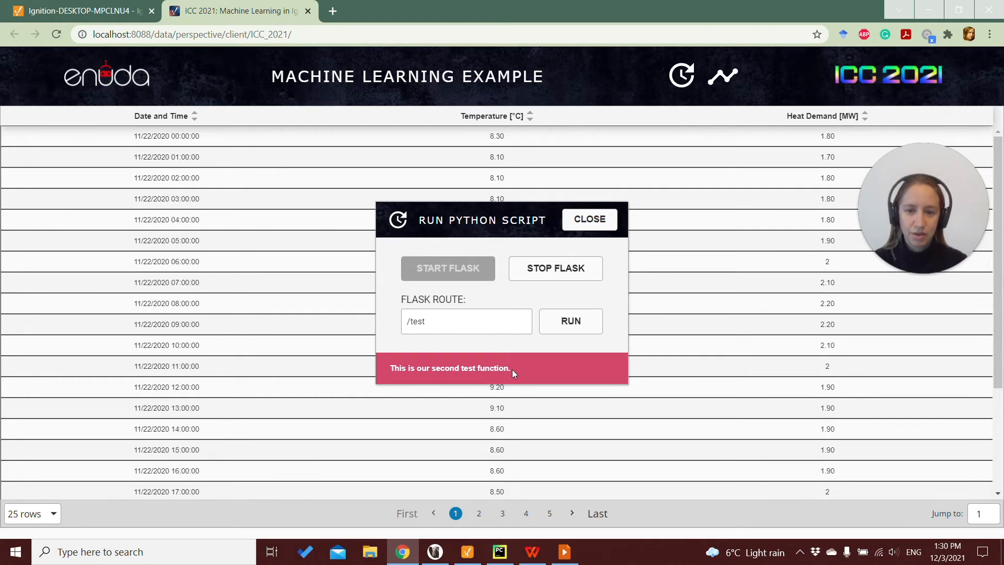
{"action": "mouse_move", "coordinate": [440, 321]}
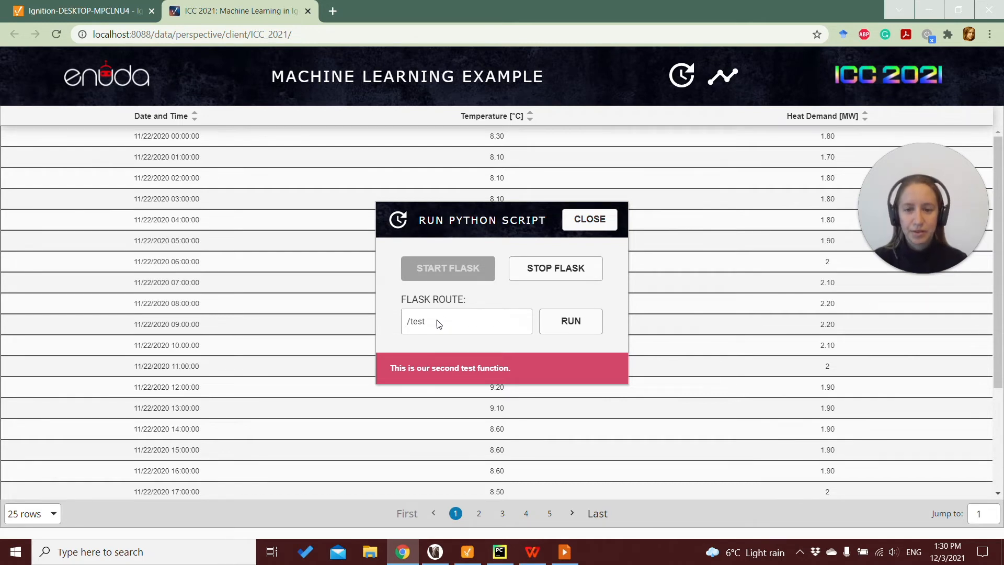
{"action": "mouse_move", "coordinate": [433, 326]}
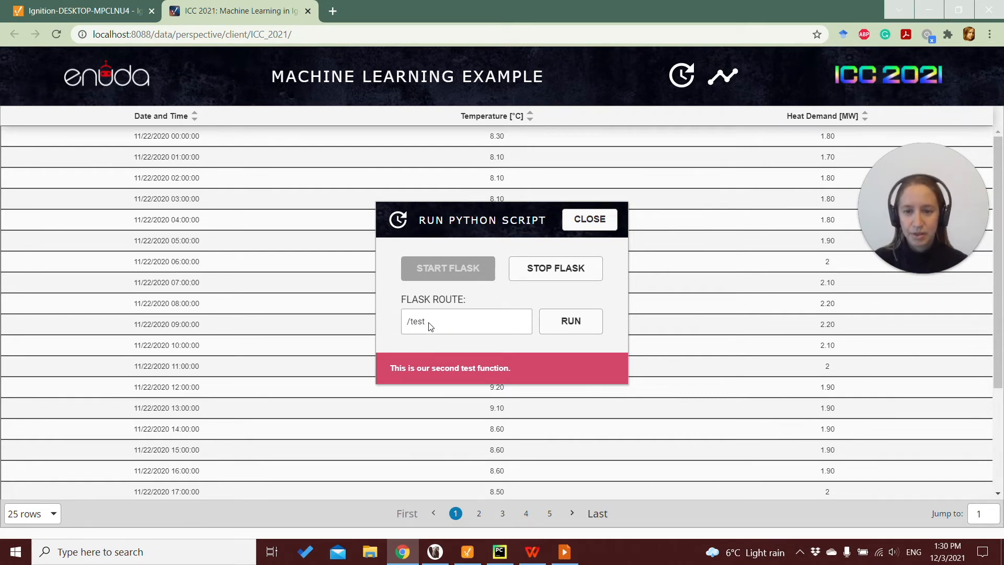
Step: Enter /ml as the Flask route and run it until the status shows 'Done!'
{"action": "left_click", "coordinate": [466, 320]}
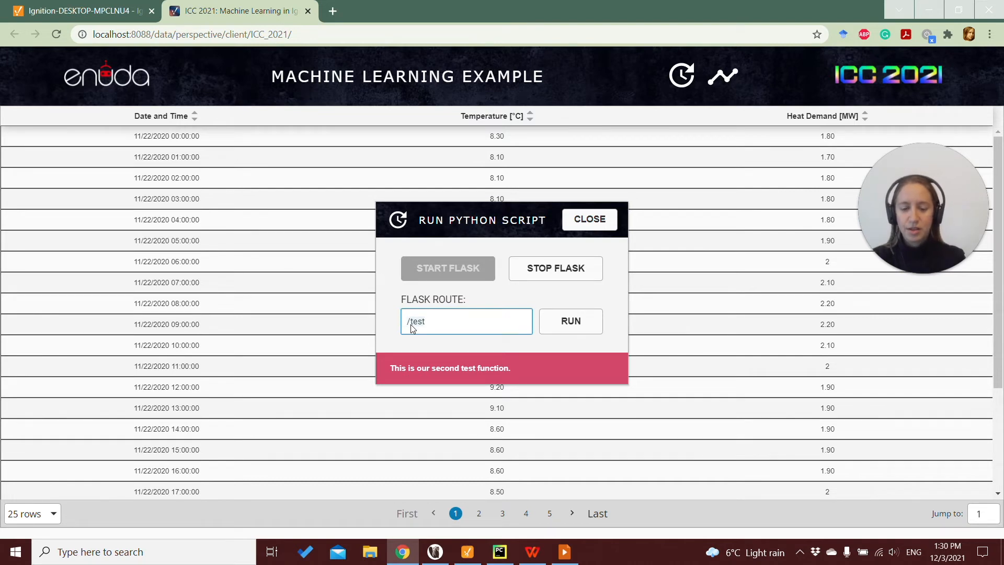
{"action": "type", "text": "/ml"}
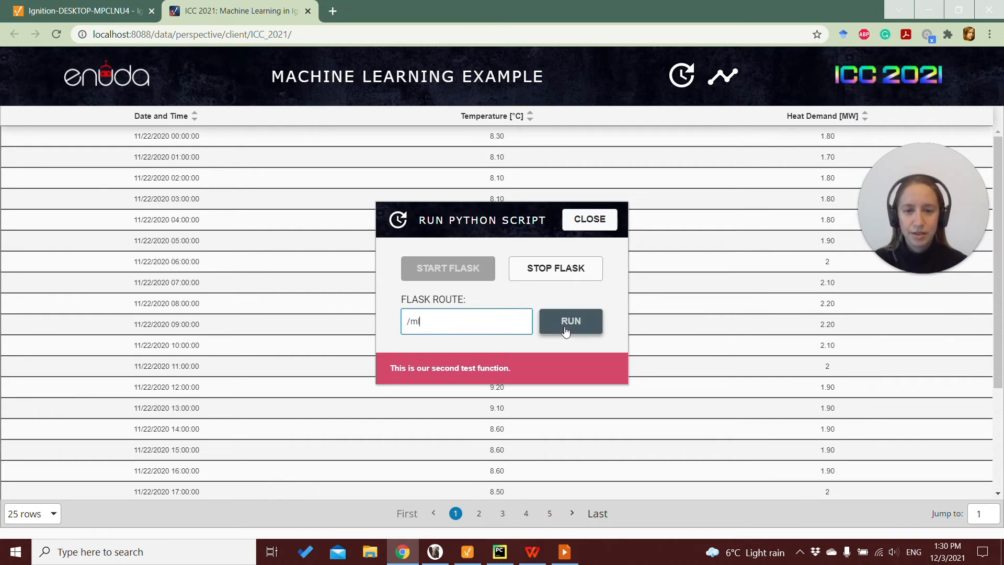
{"action": "left_click", "coordinate": [569, 321]}
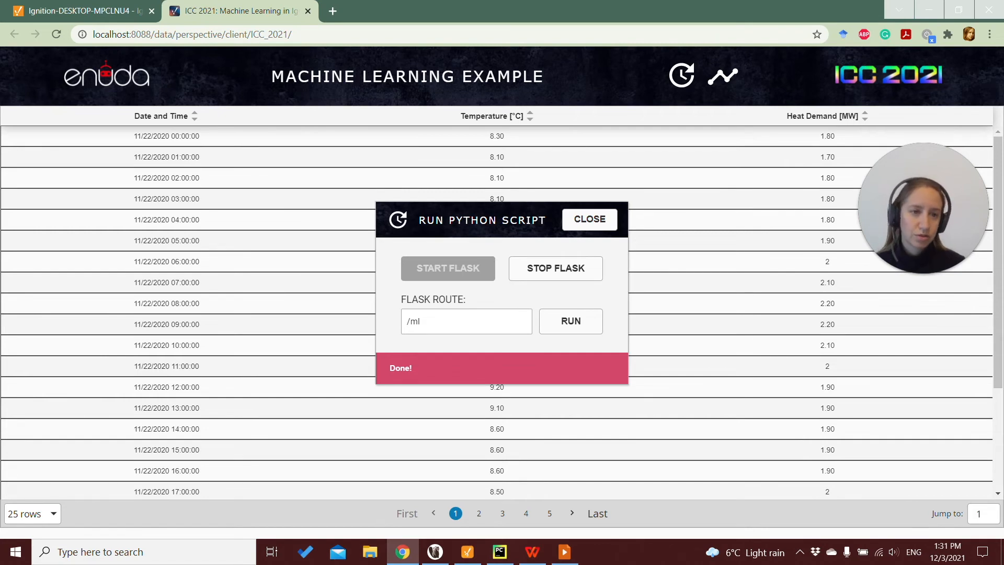
{"action": "mouse_move", "coordinate": [531, 293]}
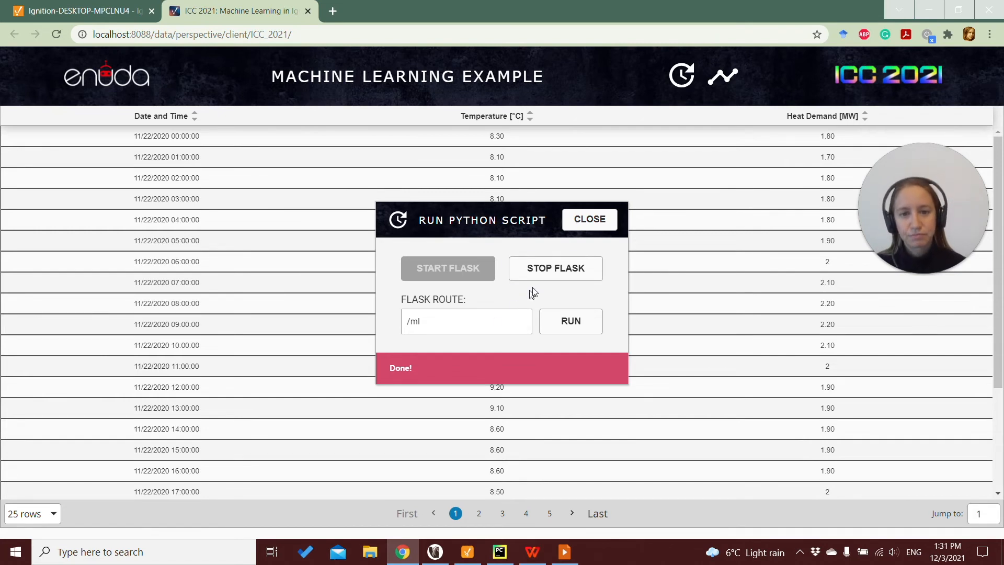
Step: Stop the Flask server and close the Run Python Script popup
{"action": "left_click", "coordinate": [554, 268]}
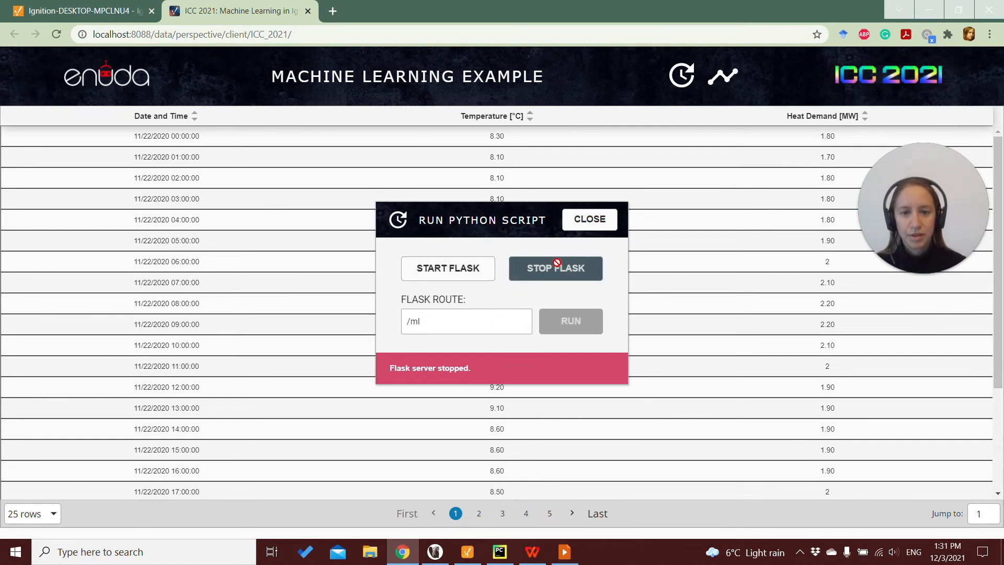
{"action": "left_click", "coordinate": [588, 219]}
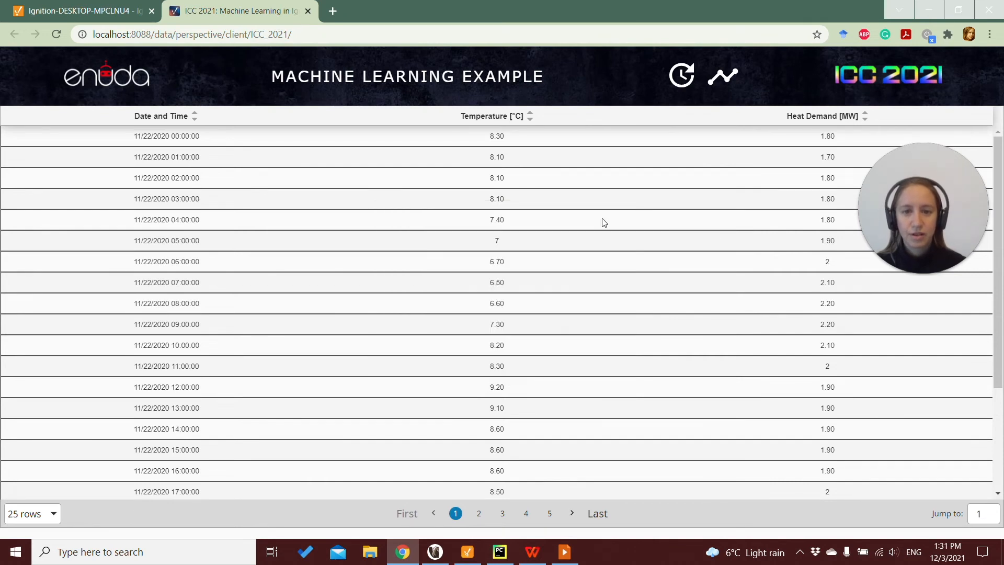
{"action": "mouse_move", "coordinate": [440, 205]}
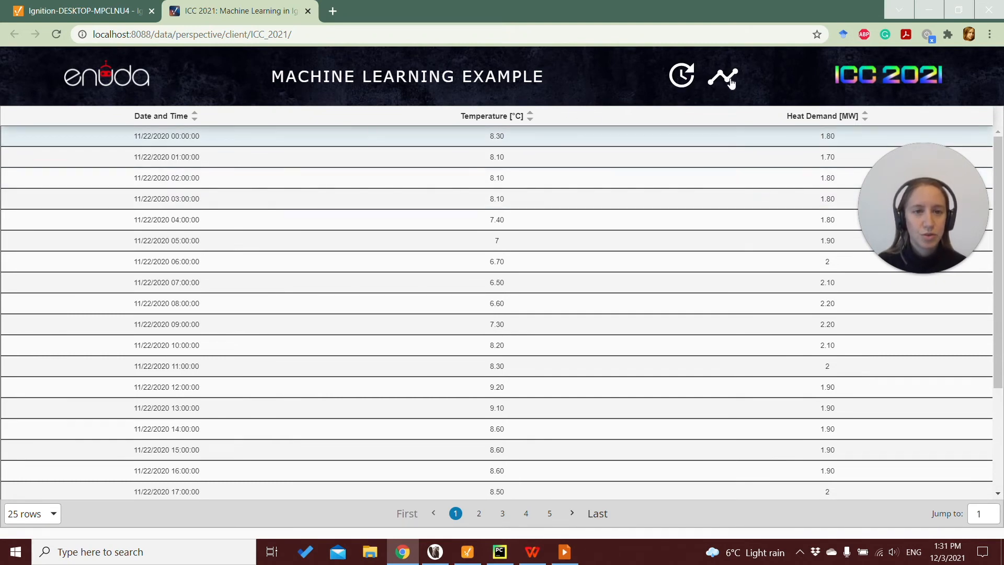
Step: Navigate to the graphs page plotting real versus predicted heat demand from 11/22 to 12/22
{"action": "left_click", "coordinate": [722, 76]}
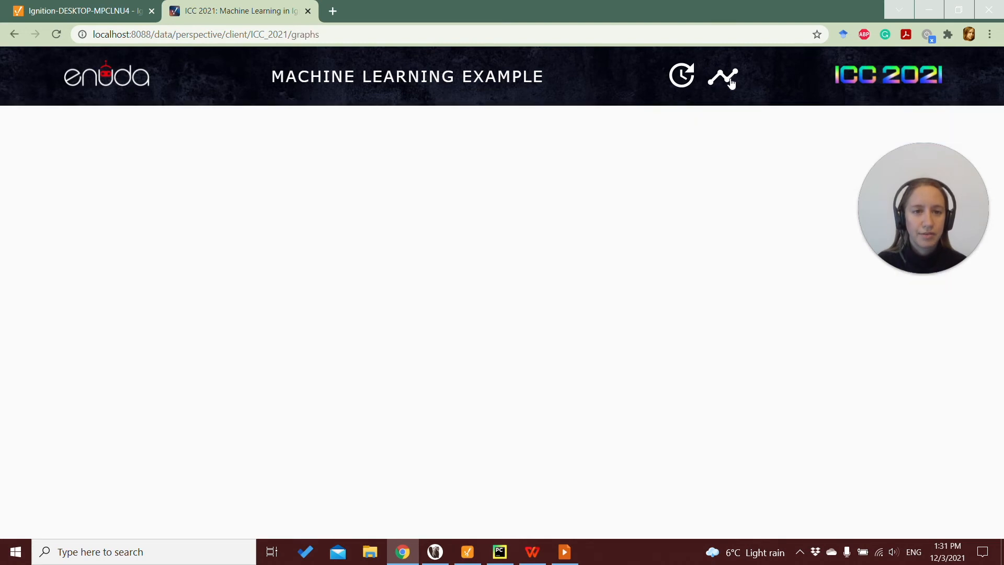
{"action": "left_click", "coordinate": [722, 75]}
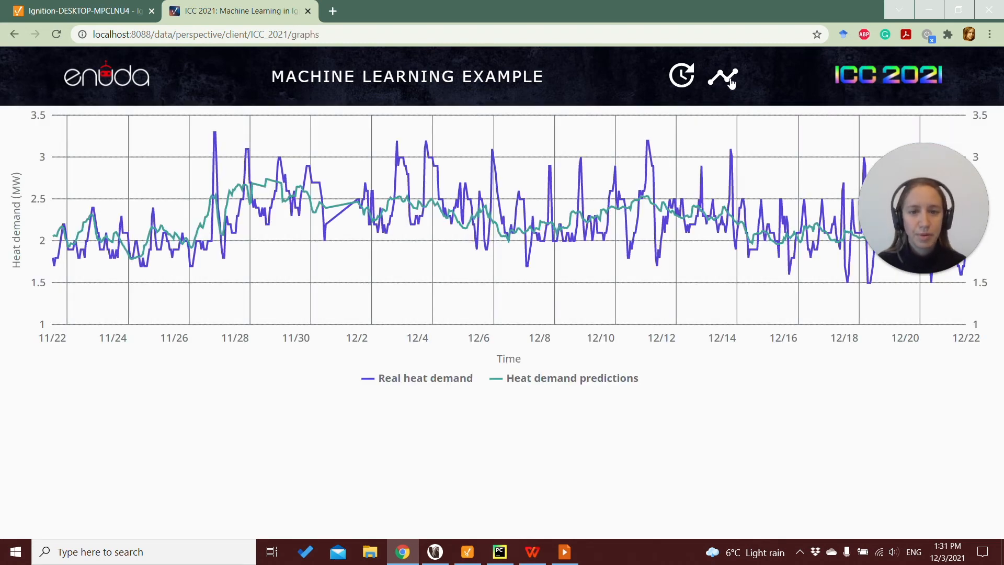
{"action": "mouse_move", "coordinate": [248, 234]}
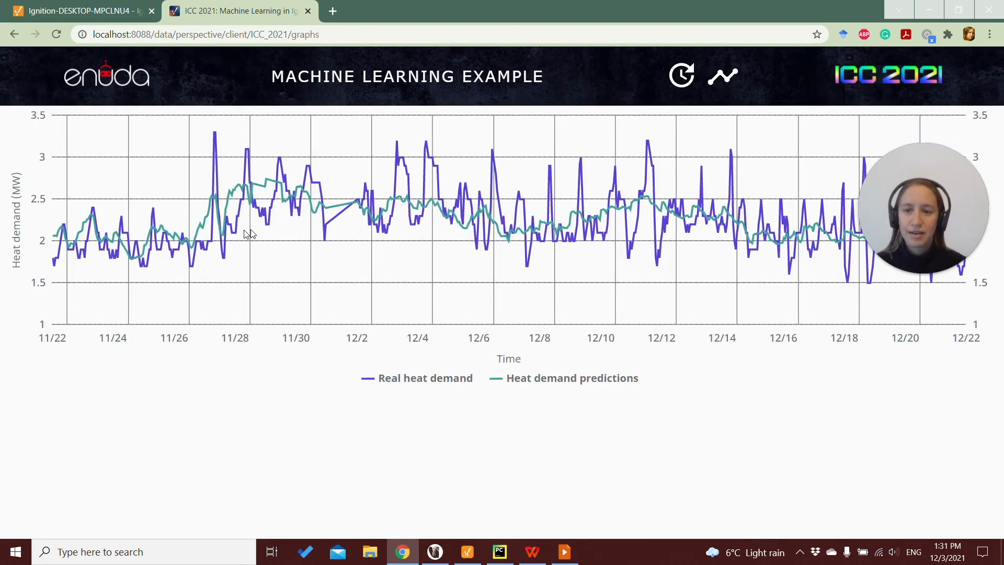
{"action": "mouse_move", "coordinate": [336, 221]}
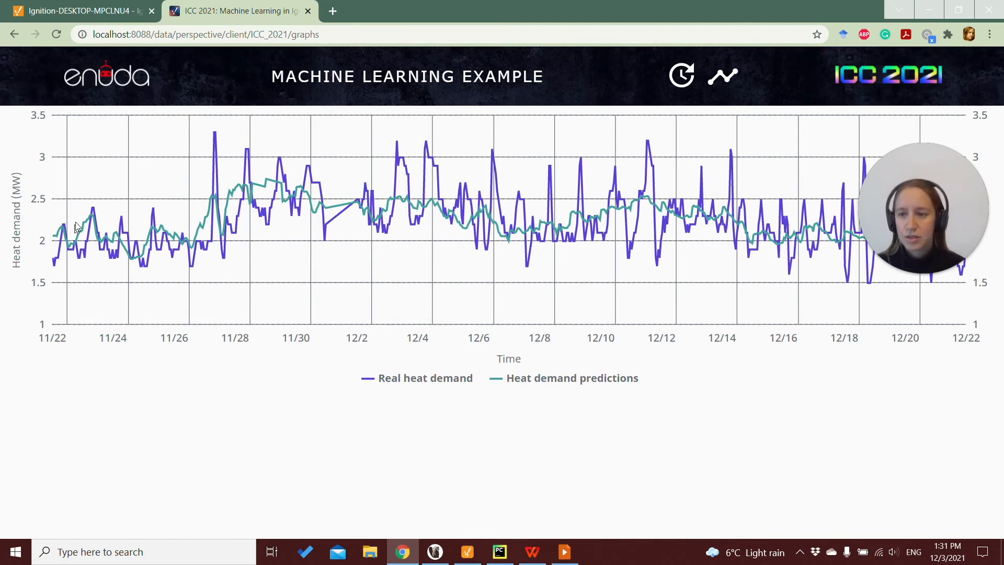
{"action": "mouse_move", "coordinate": [356, 216]}
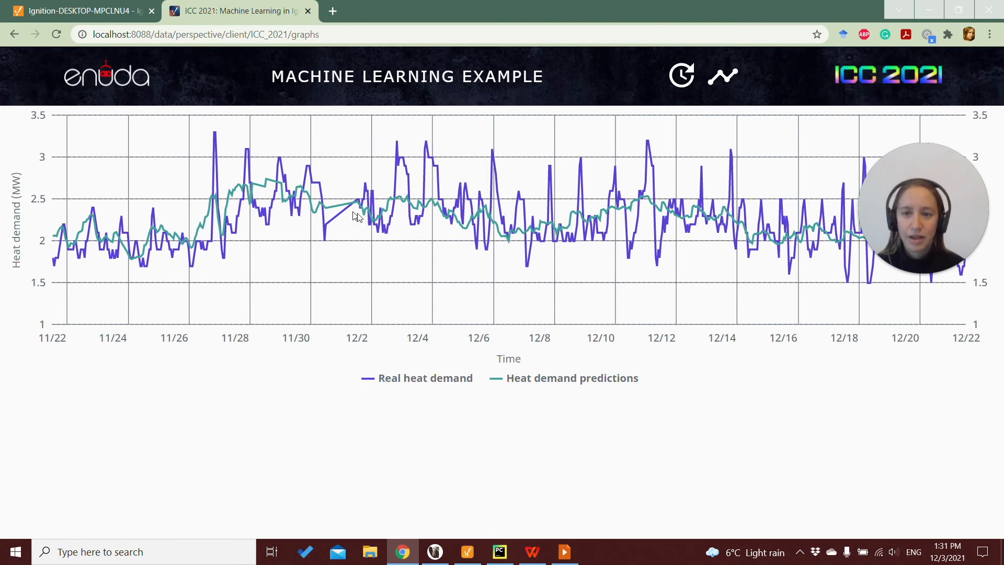
{"action": "mouse_move", "coordinate": [666, 229]}
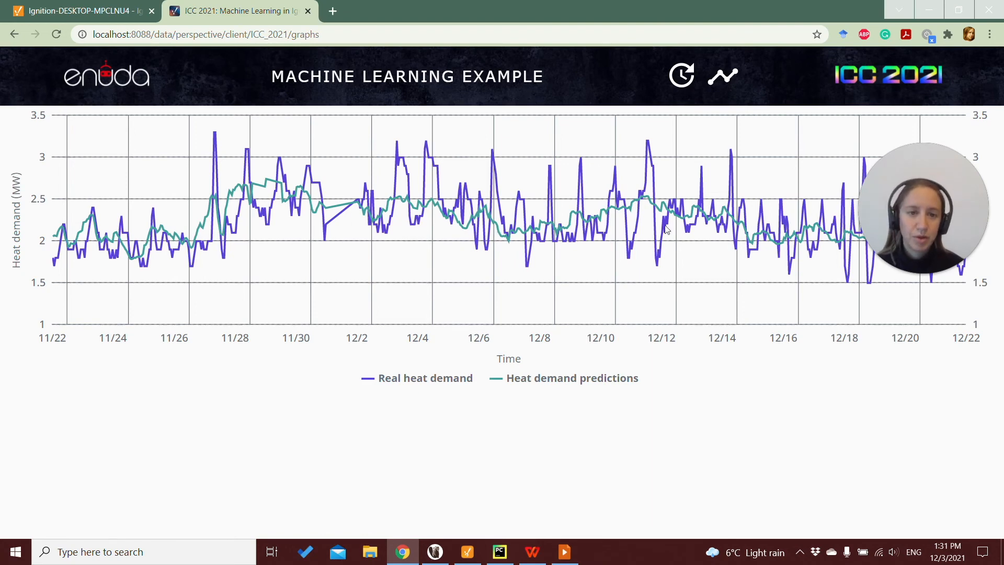
{"action": "mouse_move", "coordinate": [357, 395]}
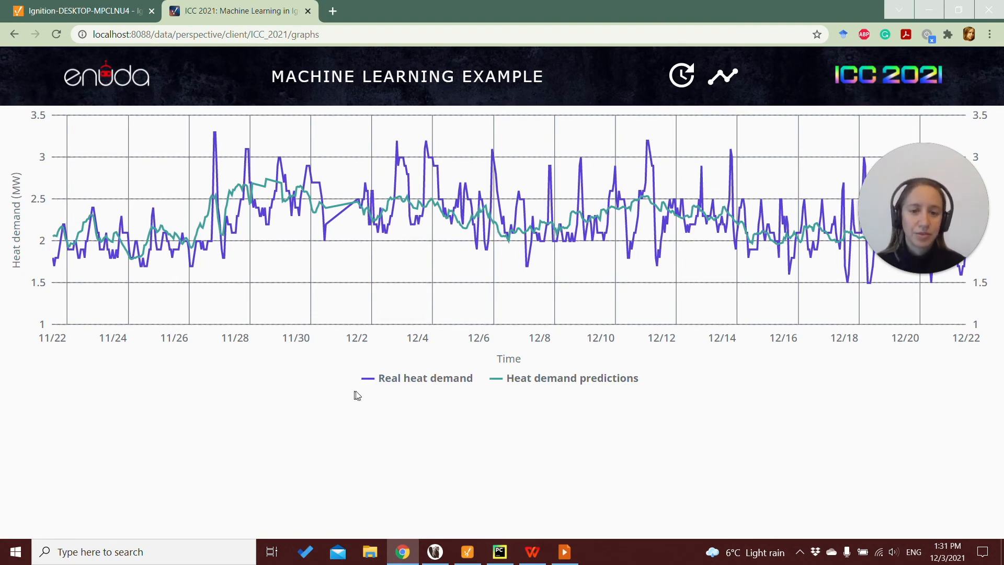
{"action": "mouse_move", "coordinate": [83, 256]}
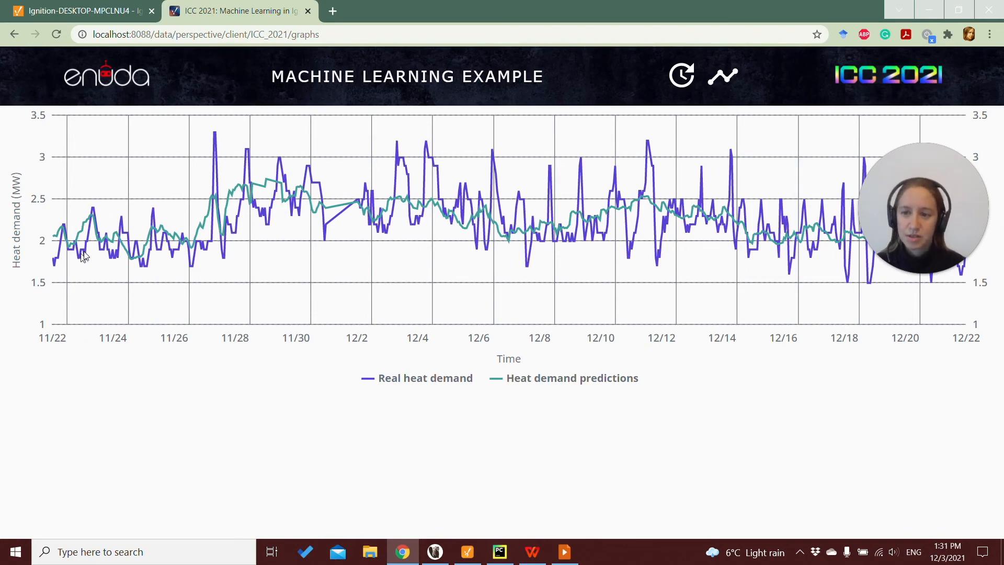